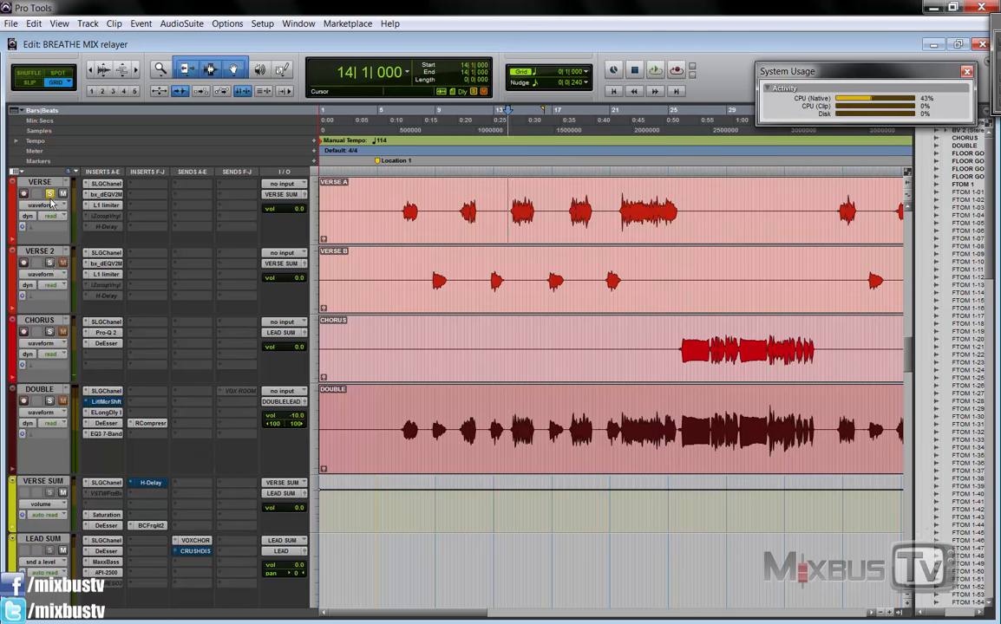
Scroll down to the SLAP effect return and open its Mod Delay II insert
{"action": "scroll", "scroll_direction": "down", "scroll_amount": 3}
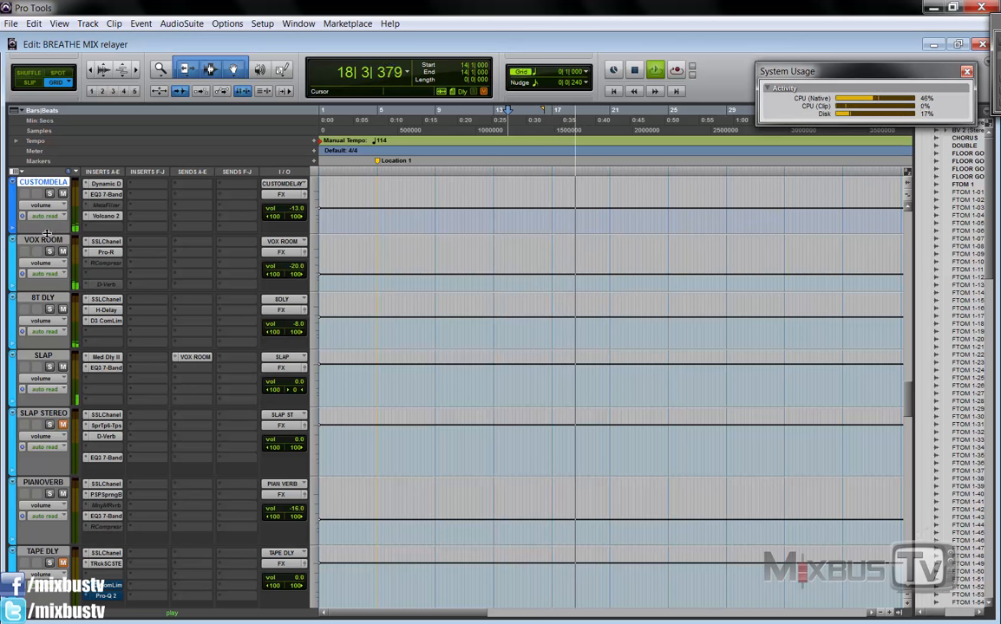
{"action": "left_click", "coordinate": [42, 298]}
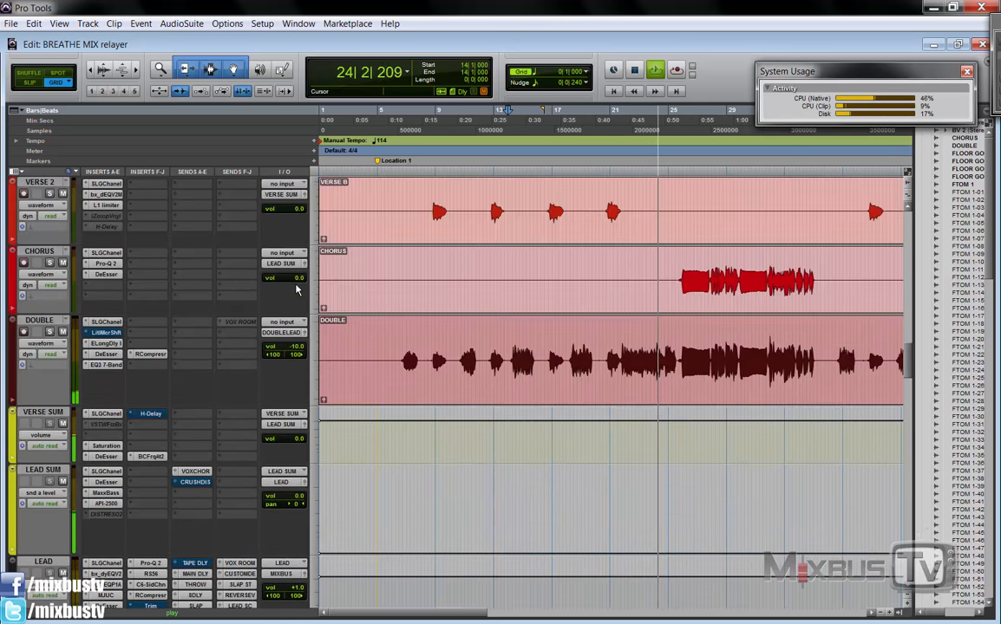
{"action": "scroll", "scroll_direction": "down", "scroll_amount": 3}
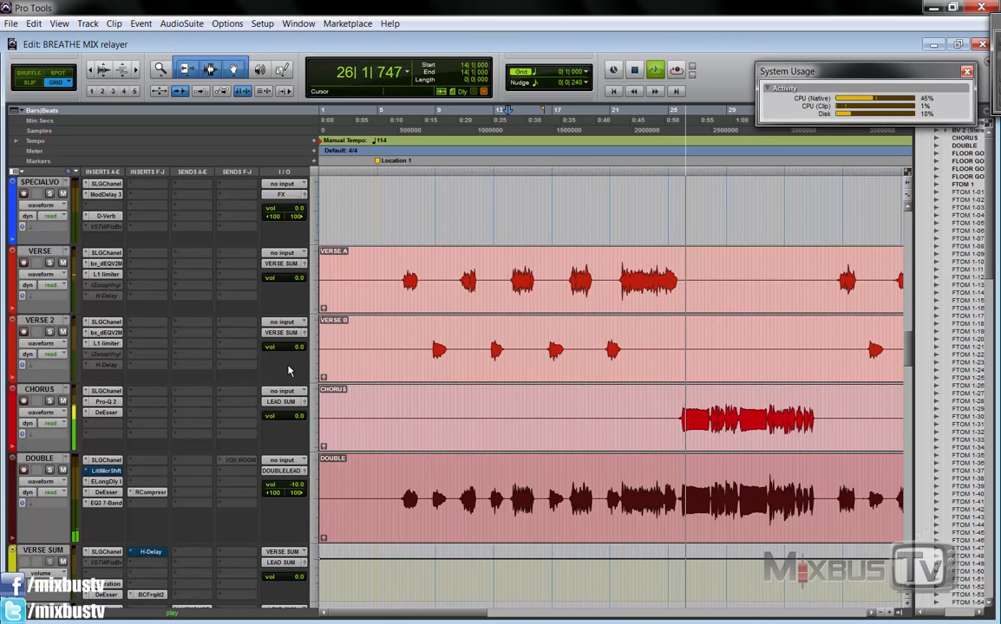
{"action": "scroll", "scroll_direction": "down", "scroll_amount": 3}
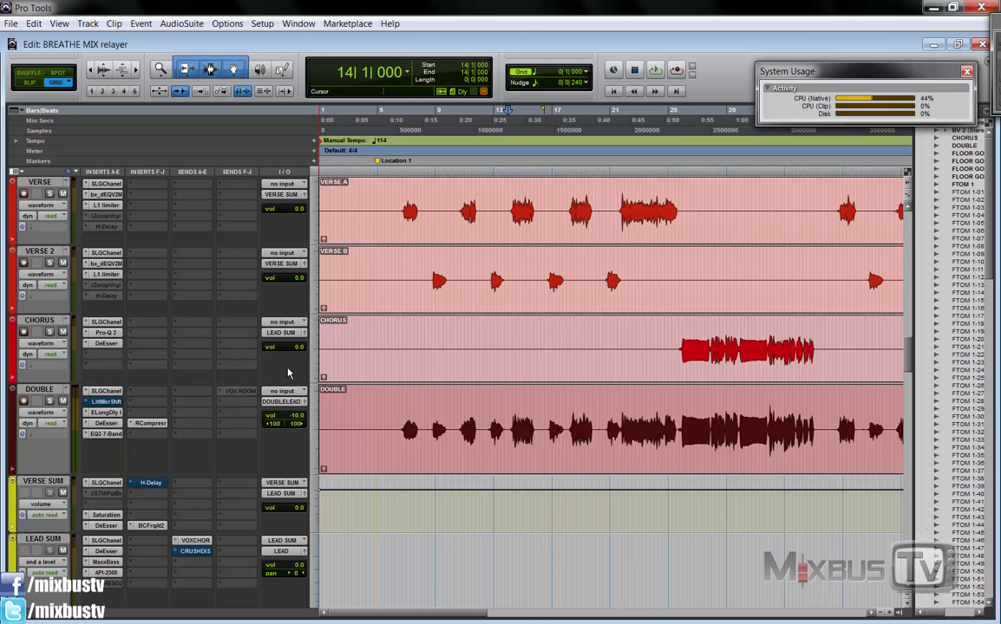
{"action": "scroll", "scroll_direction": "down", "scroll_amount": 3}
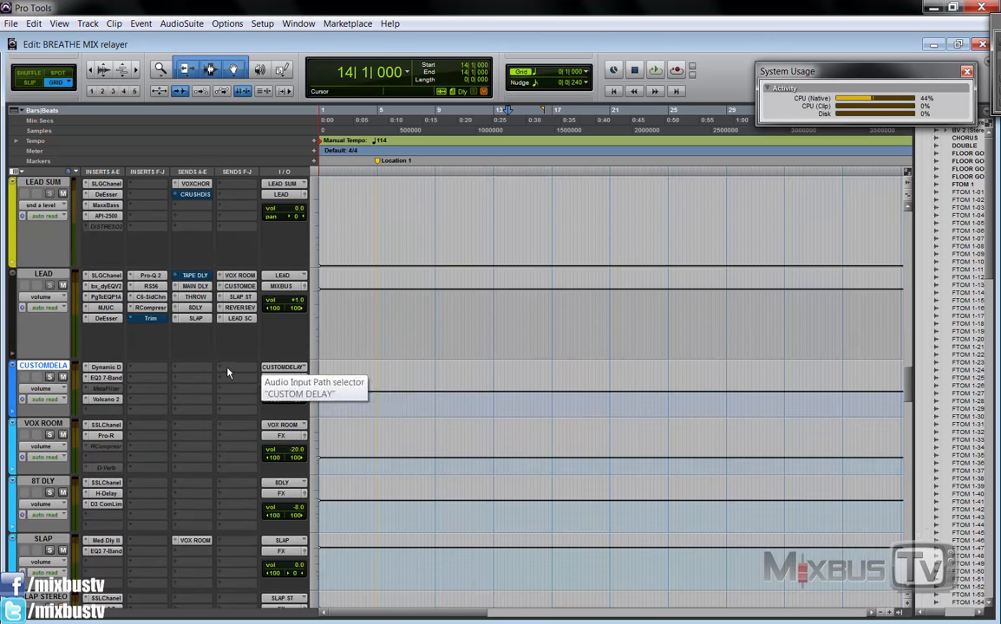
{"action": "scroll", "scroll_direction": "down", "scroll_amount": 3}
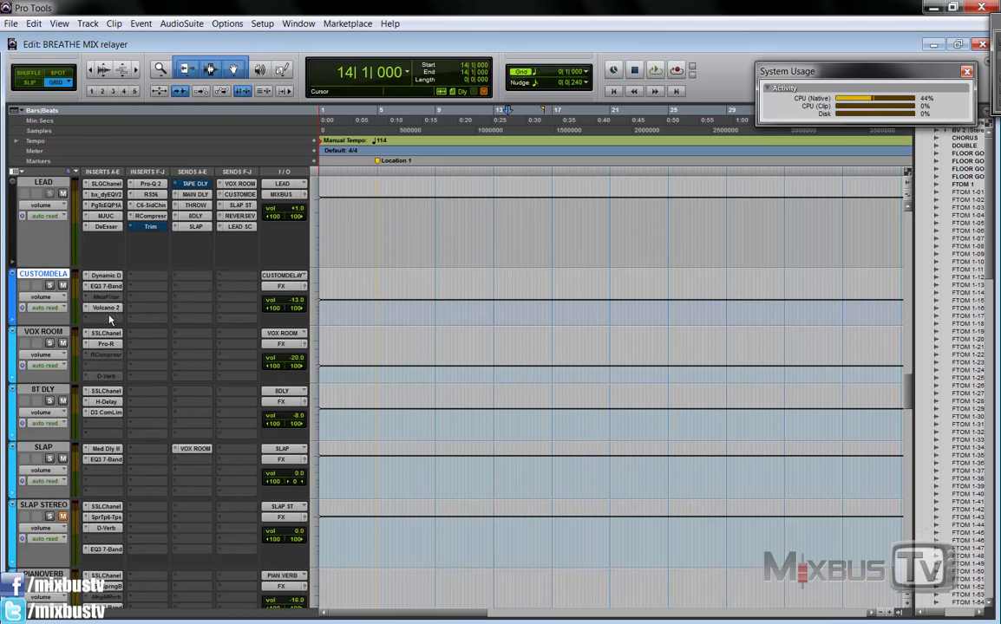
{"action": "mouse_move", "coordinate": [94, 431]}
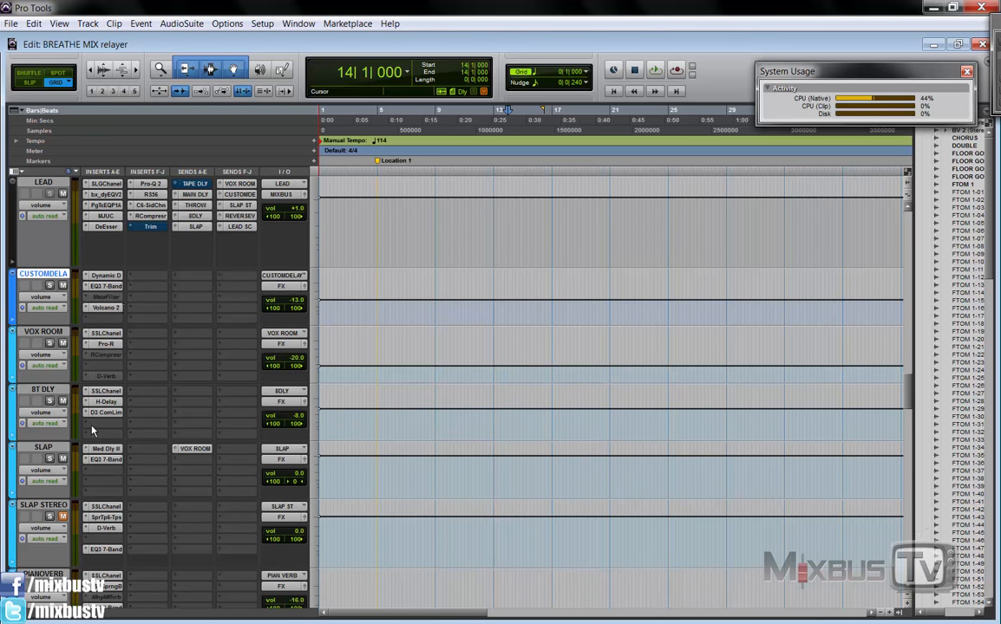
{"action": "mouse_move", "coordinate": [196, 383]}
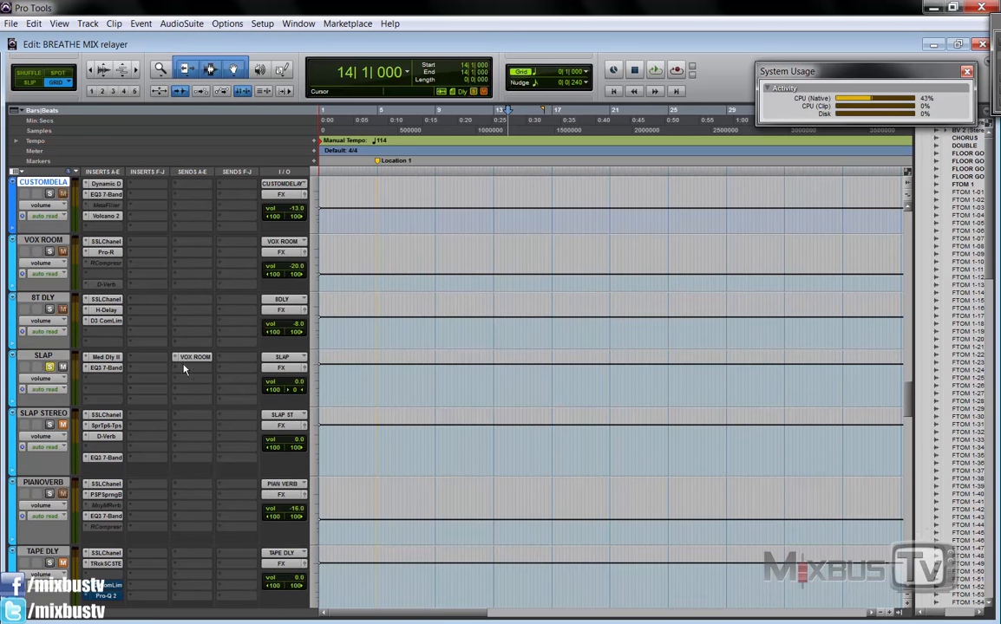
{"action": "left_click", "coordinate": [104, 356]}
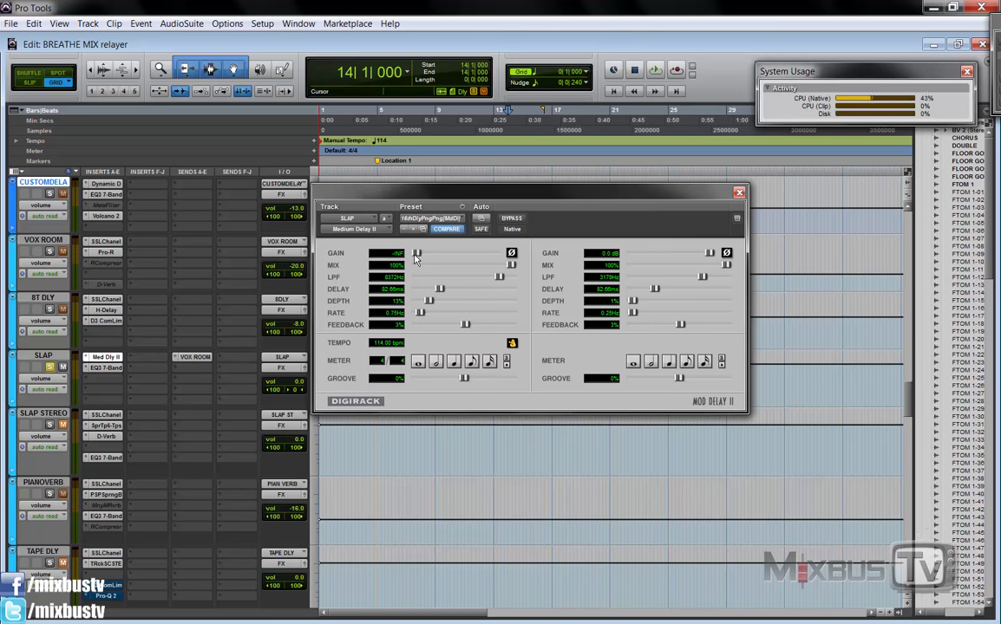
{"action": "mouse_move", "coordinate": [669, 283]}
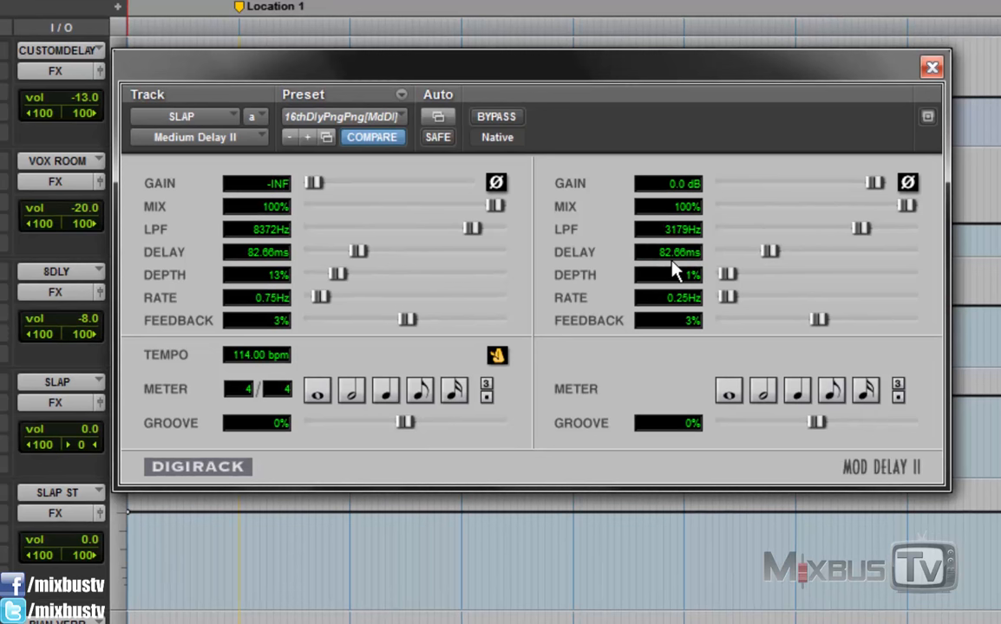
{"action": "mouse_move", "coordinate": [685, 273]}
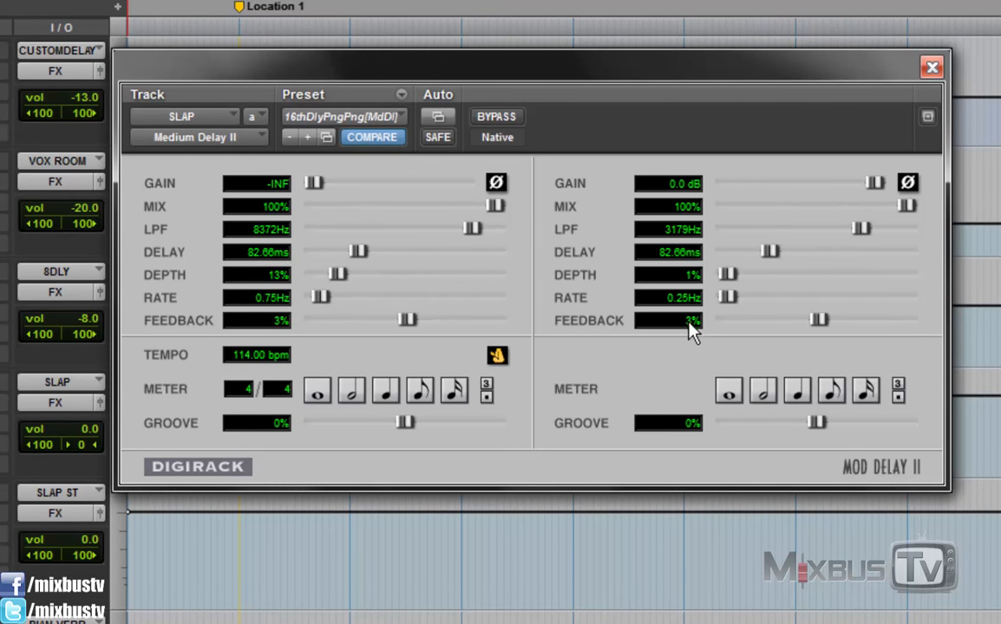
{"action": "mouse_move", "coordinate": [750, 259]}
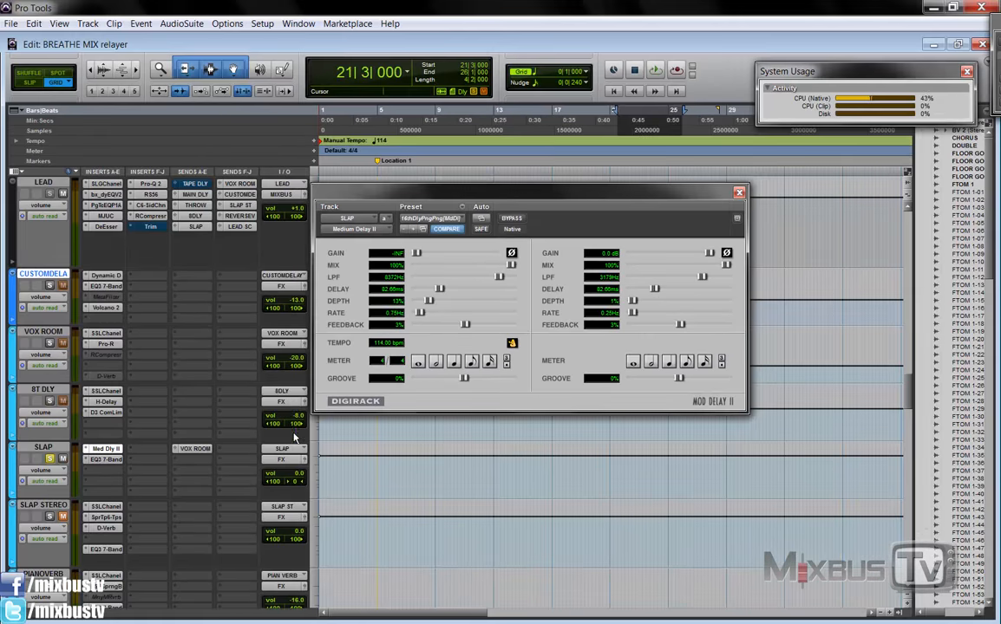
Toggle solo on the SLAP return while its Mod Delay II settings stay open
{"action": "left_click", "coordinate": [655, 69]}
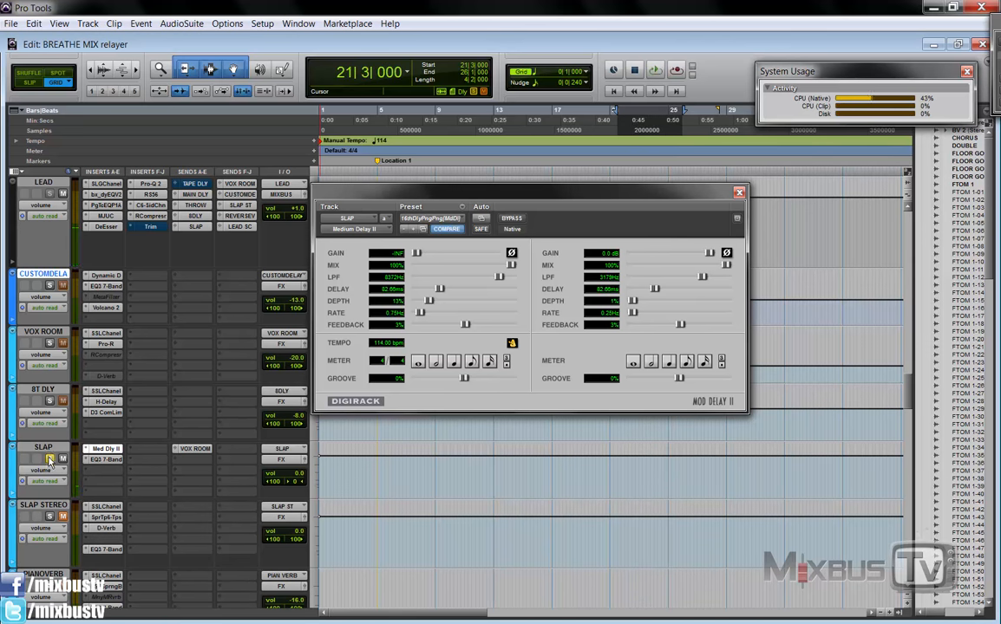
{"action": "left_click", "coordinate": [655, 69]}
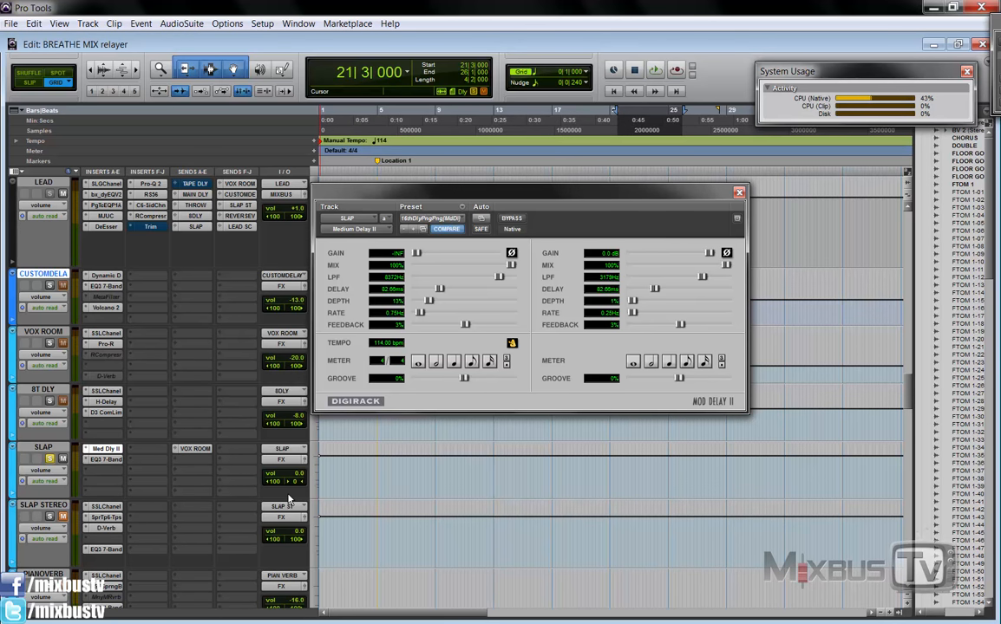
{"action": "mouse_move", "coordinate": [133, 462]}
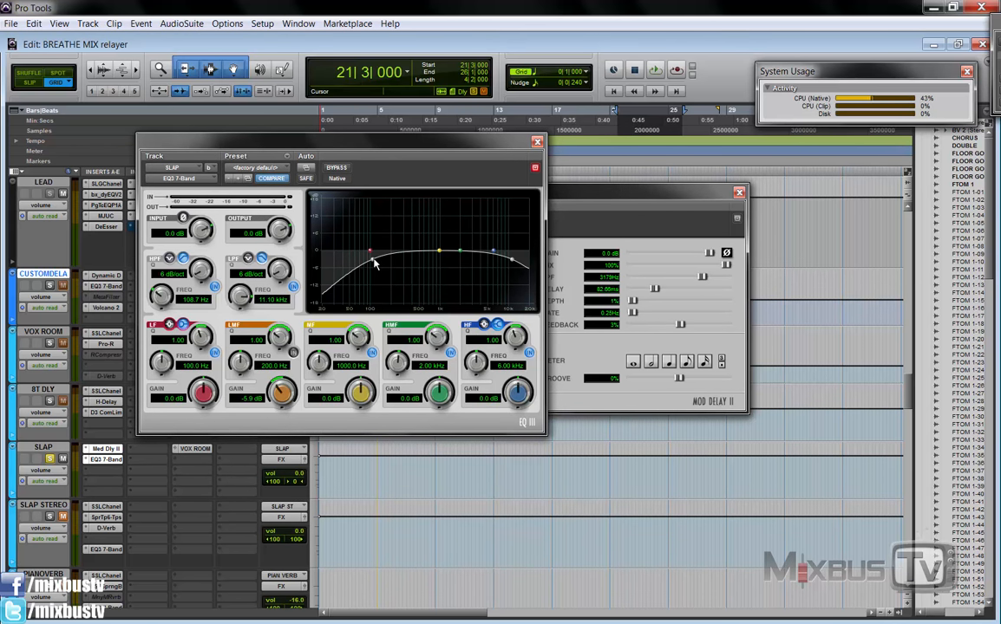
{"action": "mouse_move", "coordinate": [293, 289]}
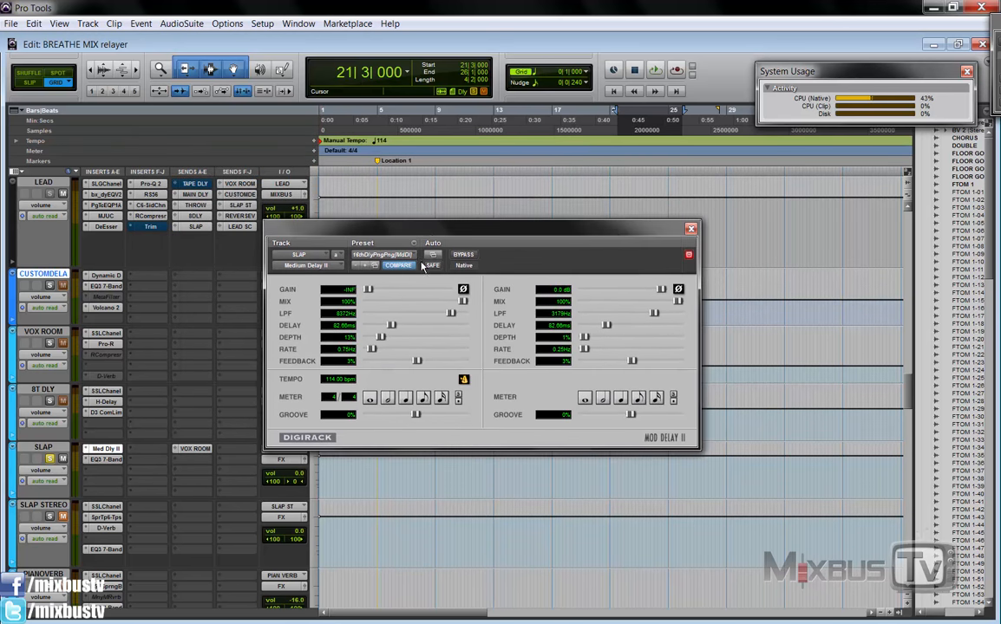
{"action": "mouse_move", "coordinate": [586, 302]}
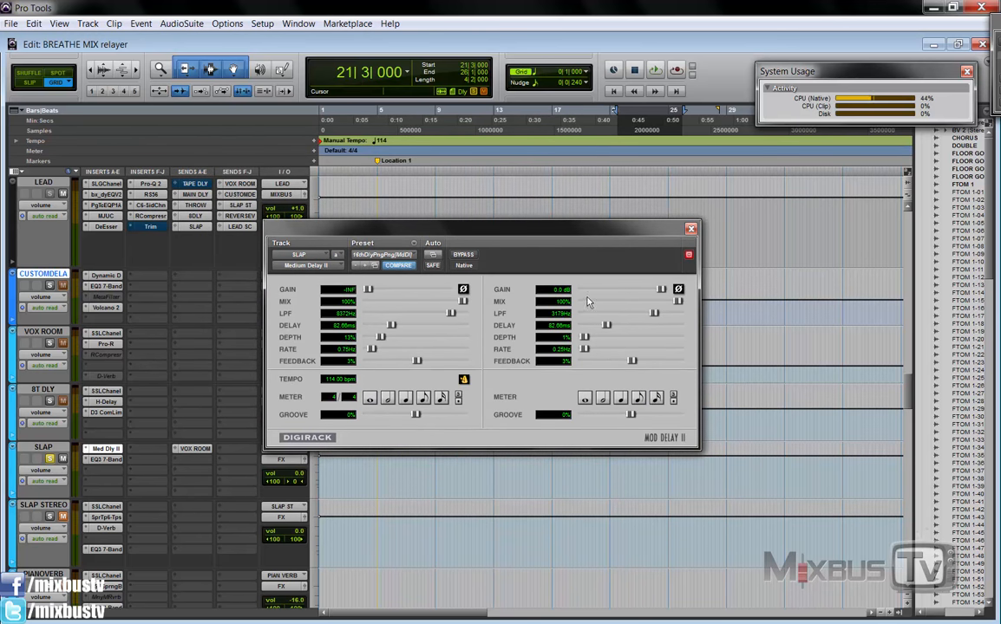
{"action": "mouse_move", "coordinate": [628, 295]}
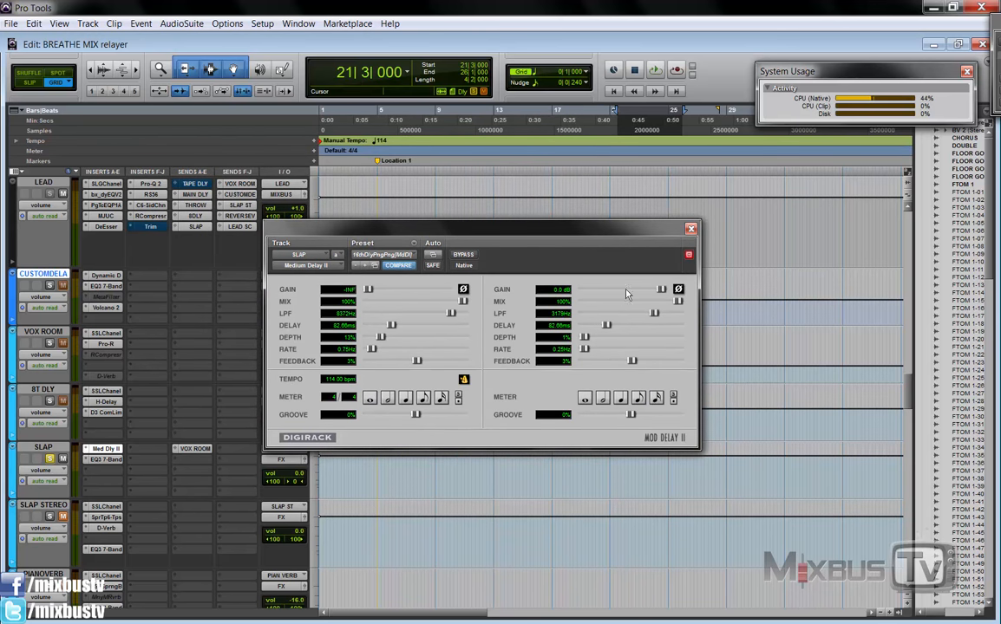
Open the 8T DLY return's H-Delay and D3 Compressor/Limiter inserts
{"action": "left_click", "coordinate": [690, 228]}
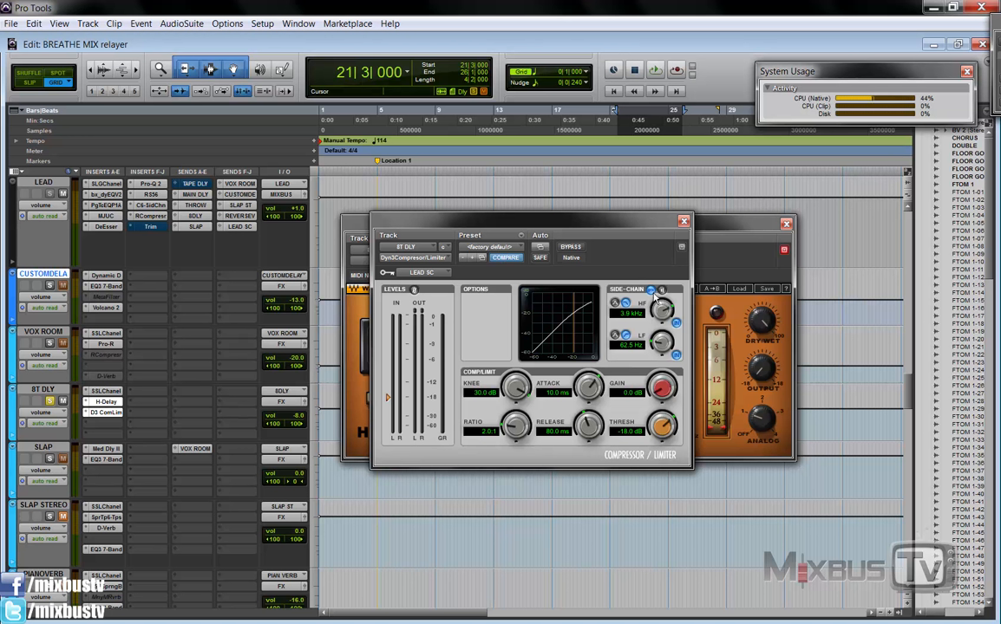
{"action": "mouse_move", "coordinate": [641, 297]}
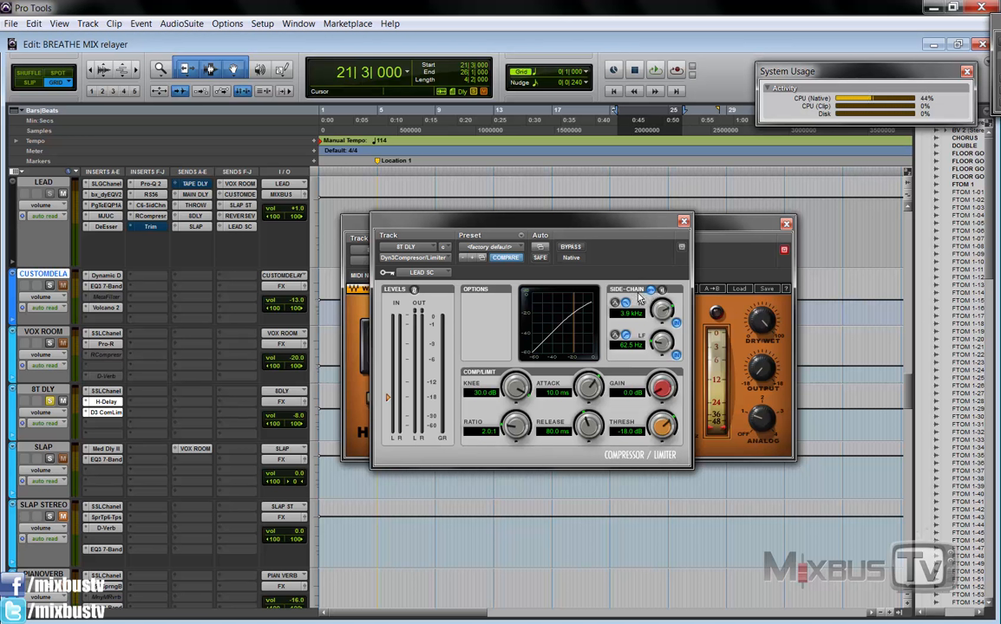
{"action": "mouse_move", "coordinate": [603, 367]}
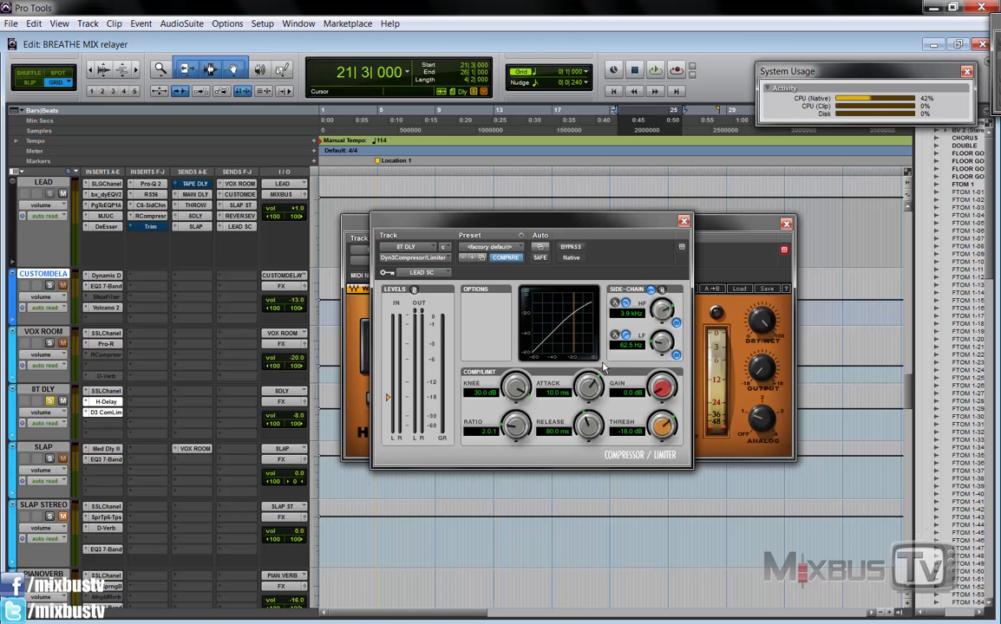
{"action": "mouse_move", "coordinate": [609, 267]}
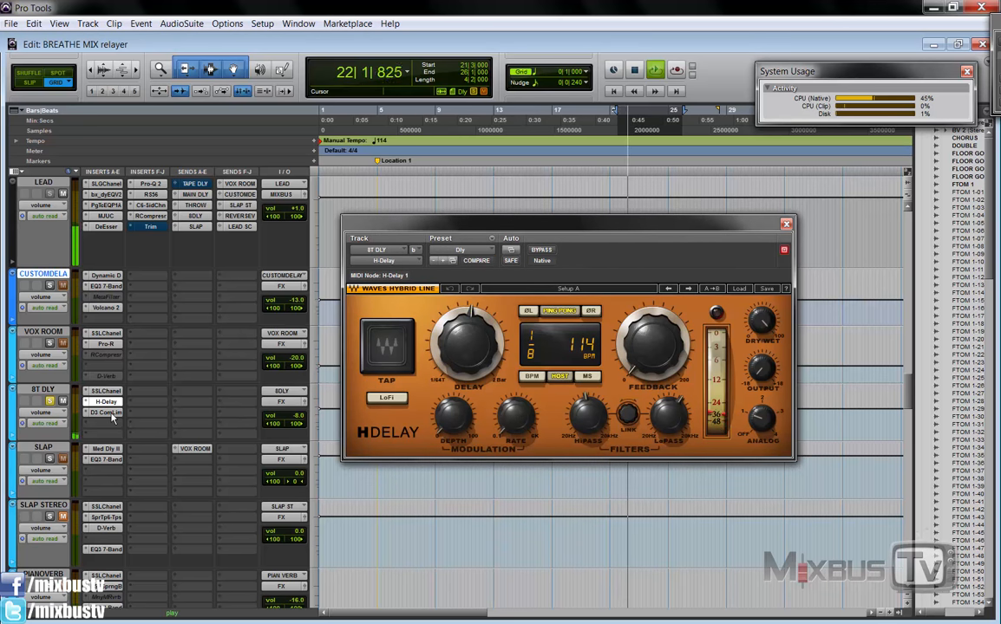
{"action": "left_click", "coordinate": [104, 413]}
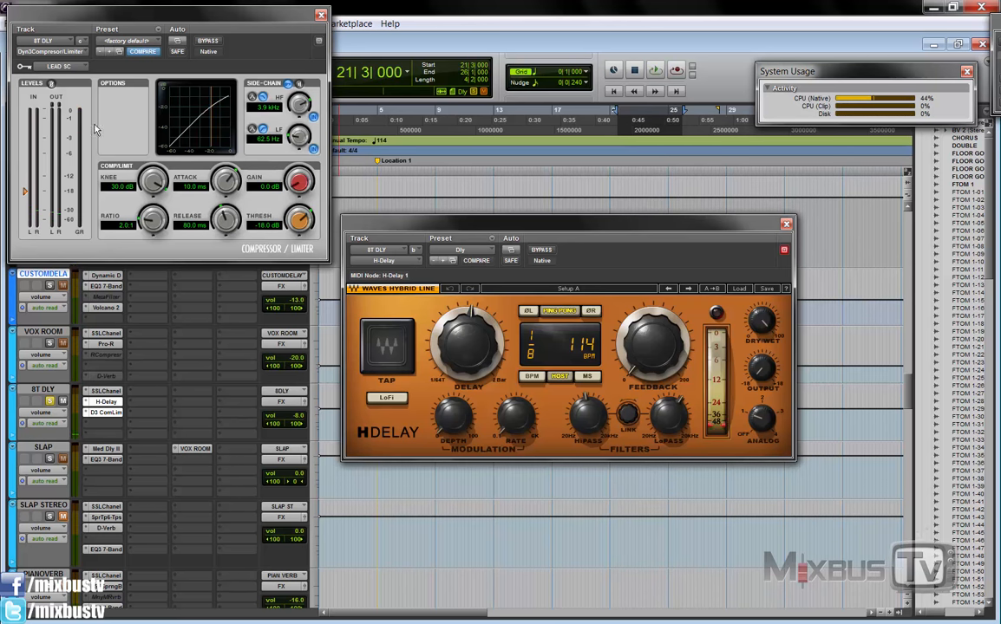
{"action": "mouse_move", "coordinate": [90, 424]}
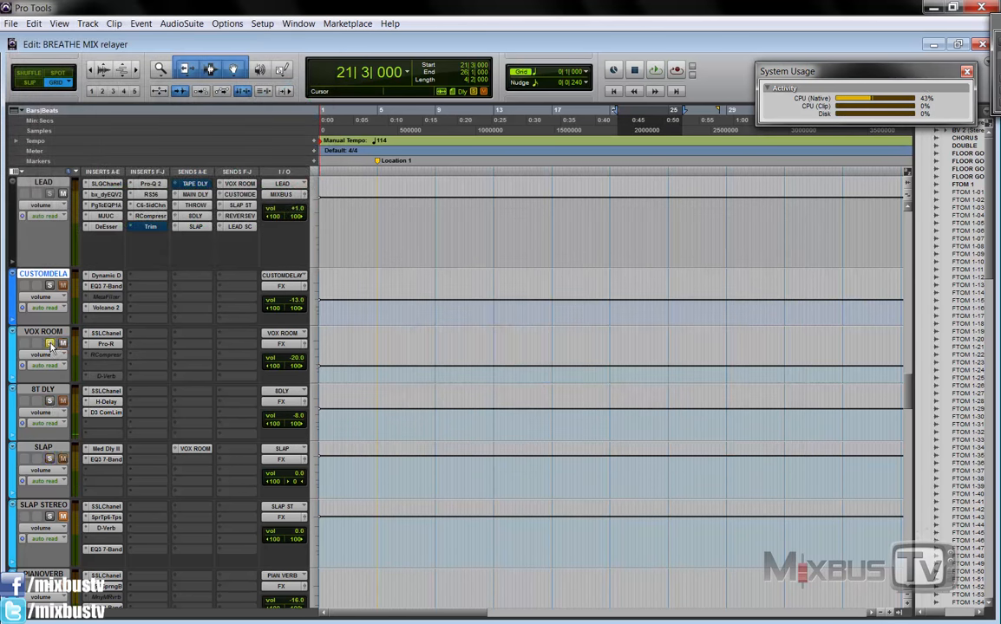
{"action": "left_click", "coordinate": [104, 343]}
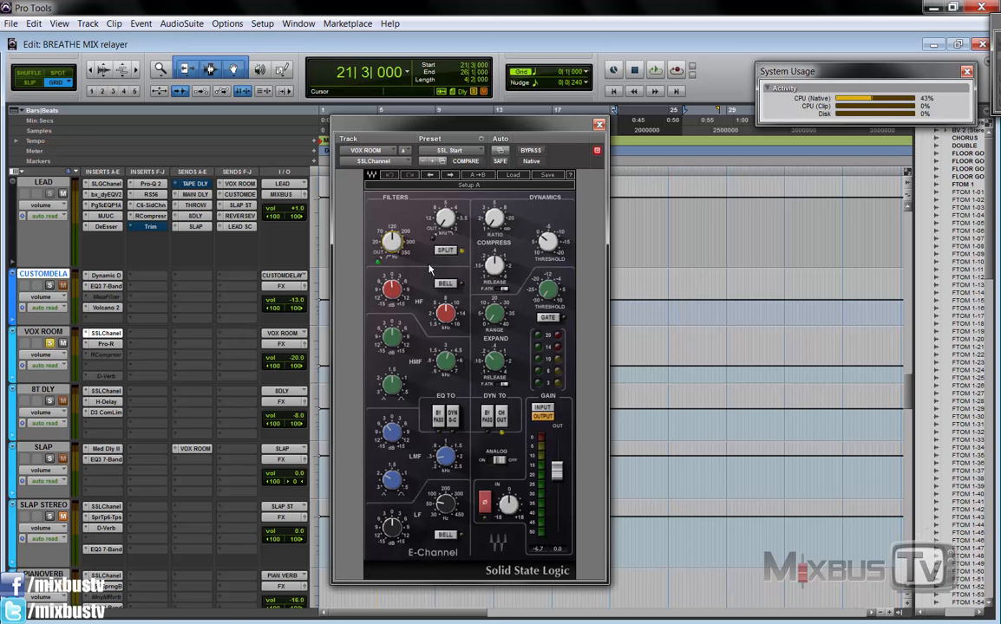
{"action": "left_click", "coordinate": [598, 124]}
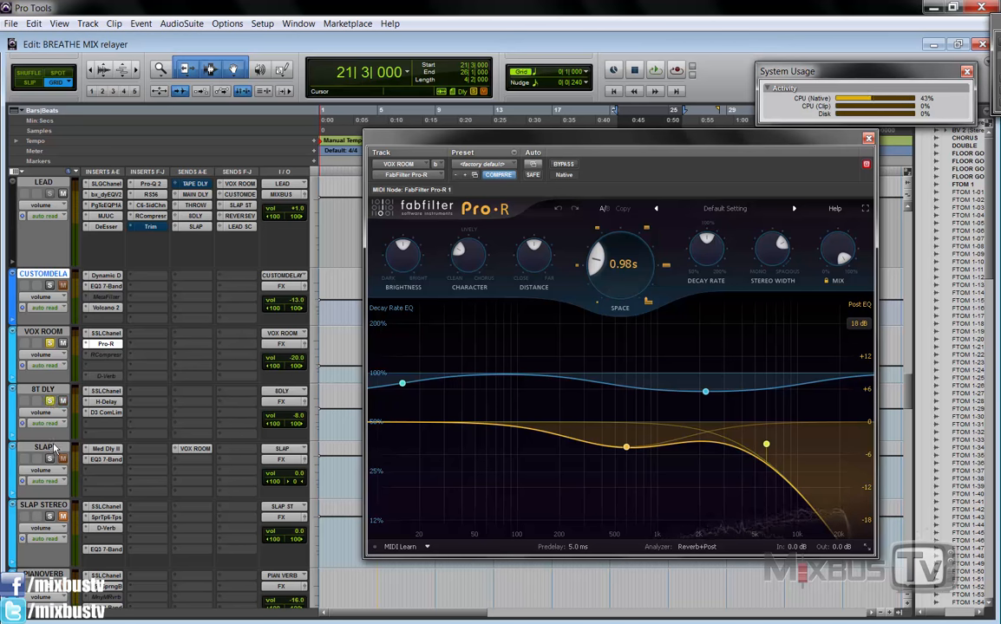
{"action": "mouse_move", "coordinate": [252, 431]}
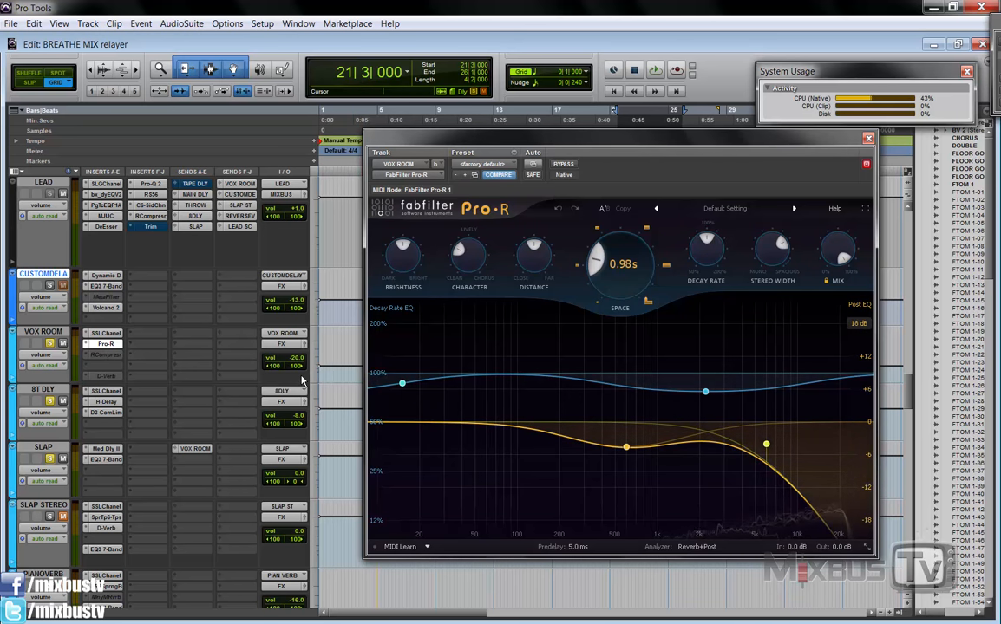
{"action": "mouse_move", "coordinate": [54, 422]}
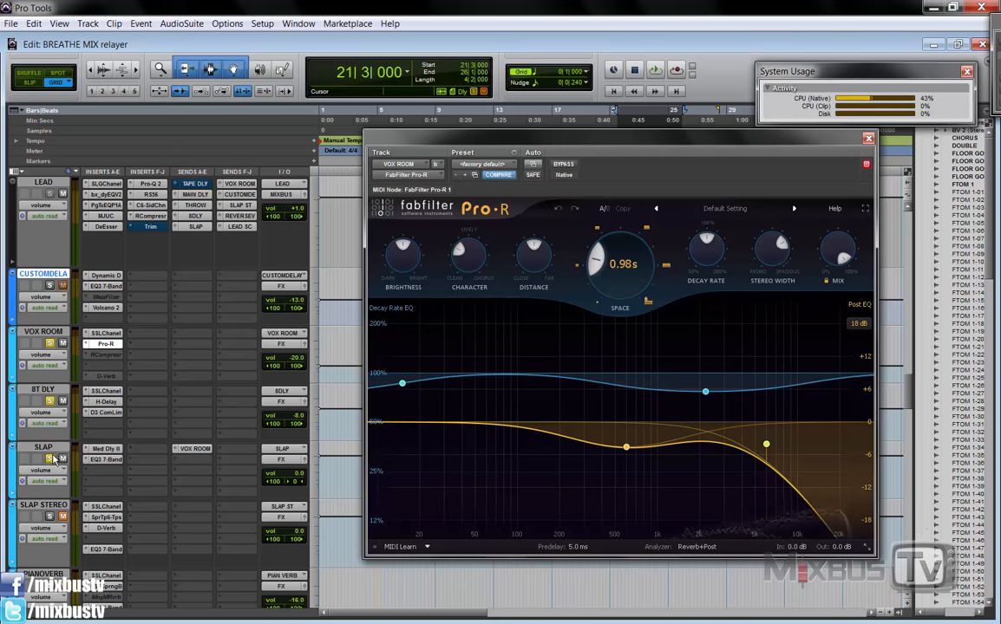
{"action": "mouse_move", "coordinate": [171, 434]}
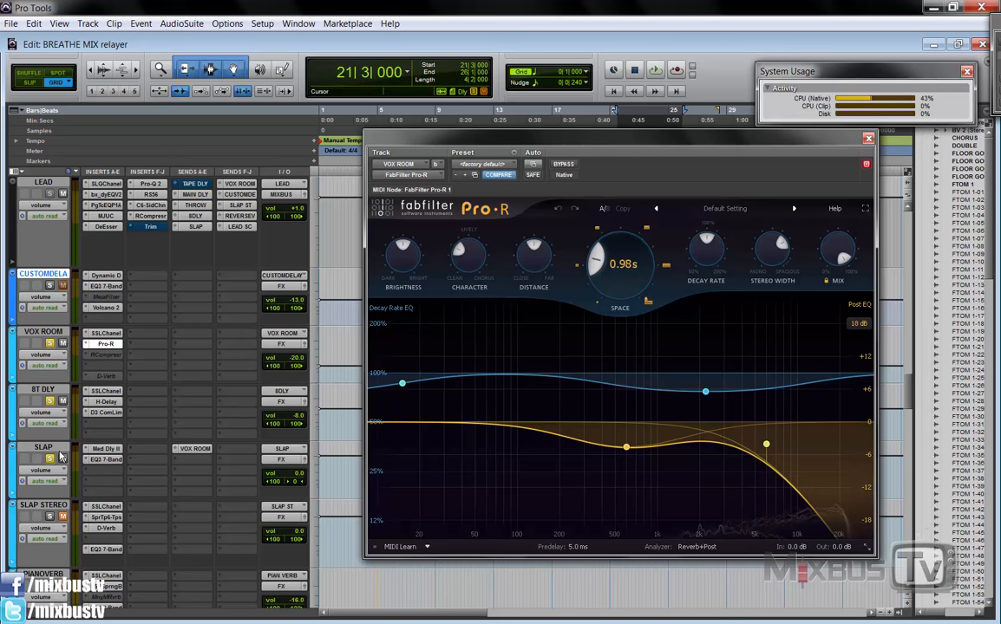
{"action": "mouse_move", "coordinate": [279, 385]}
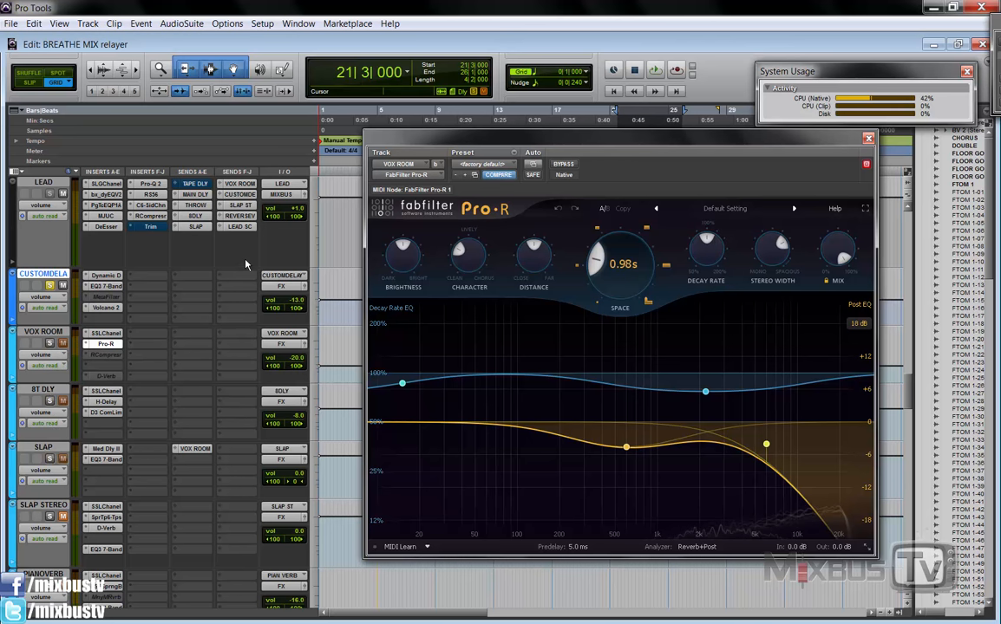
{"action": "mouse_move", "coordinate": [705, 180]}
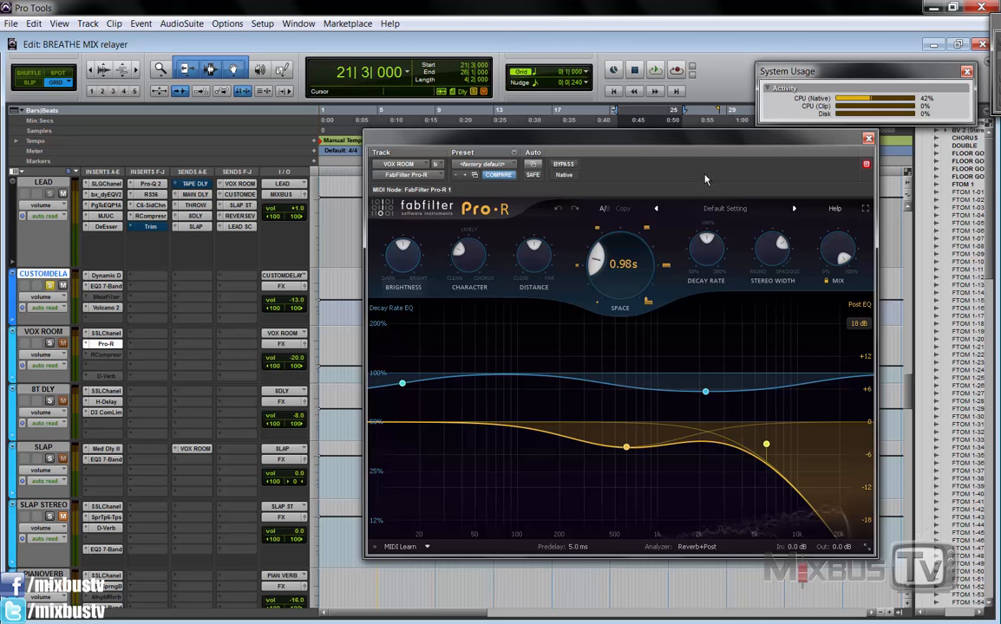
Close the VOX ROOM Pro-R reverb and open CUSTOM DELAY's AIR Dynamic Delay
{"action": "left_click", "coordinate": [865, 138]}
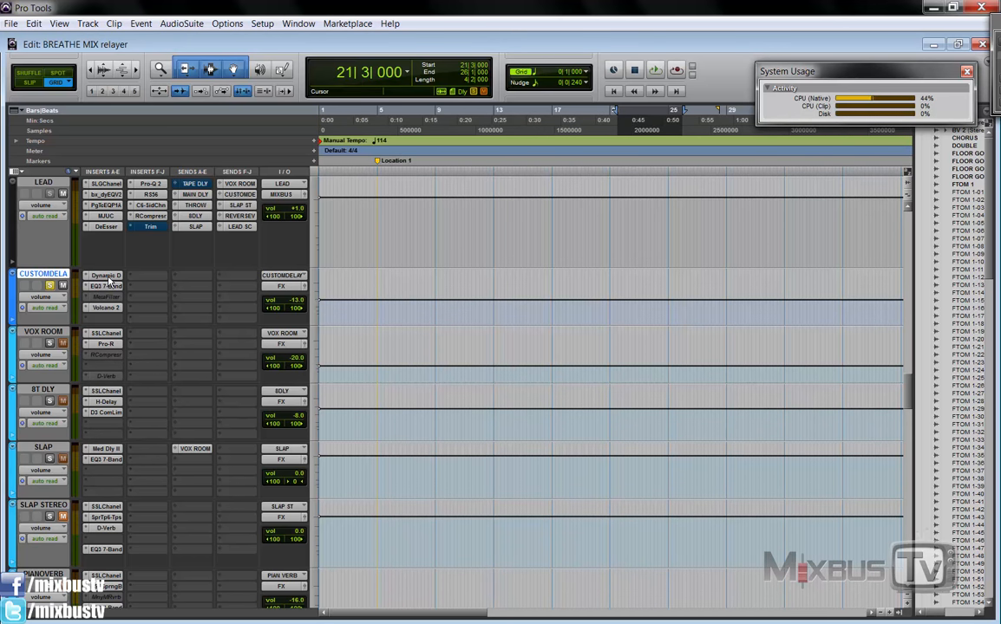
{"action": "left_click", "coordinate": [106, 275]}
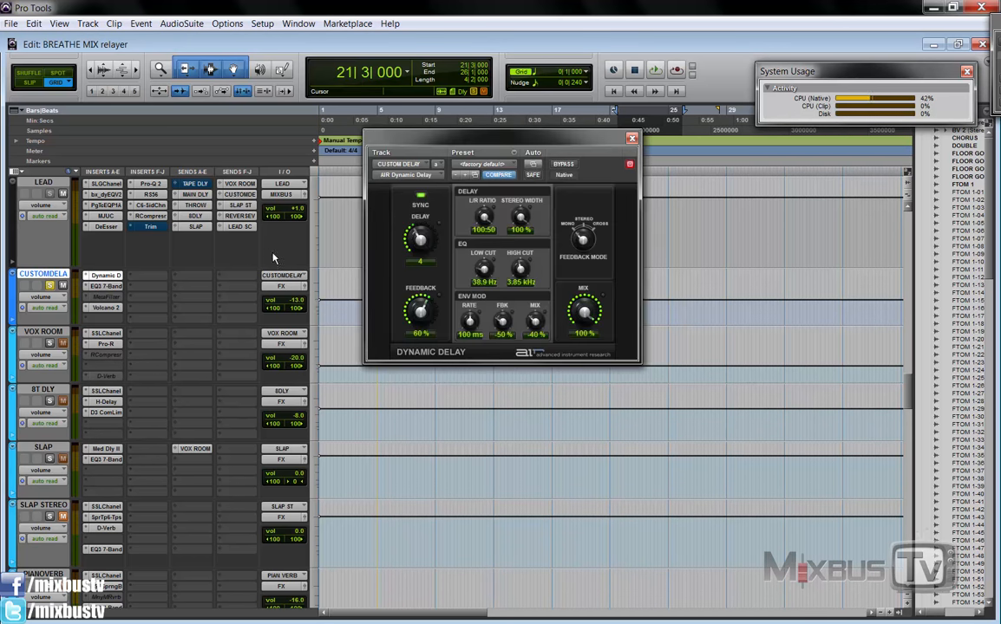
{"action": "mouse_move", "coordinate": [269, 260]}
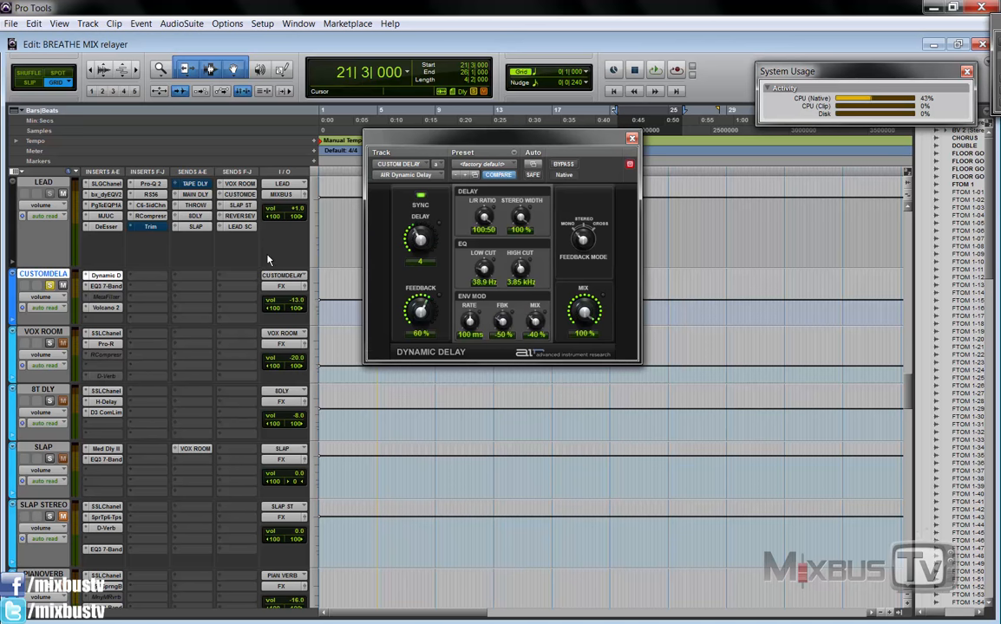
{"action": "mouse_move", "coordinate": [281, 254]}
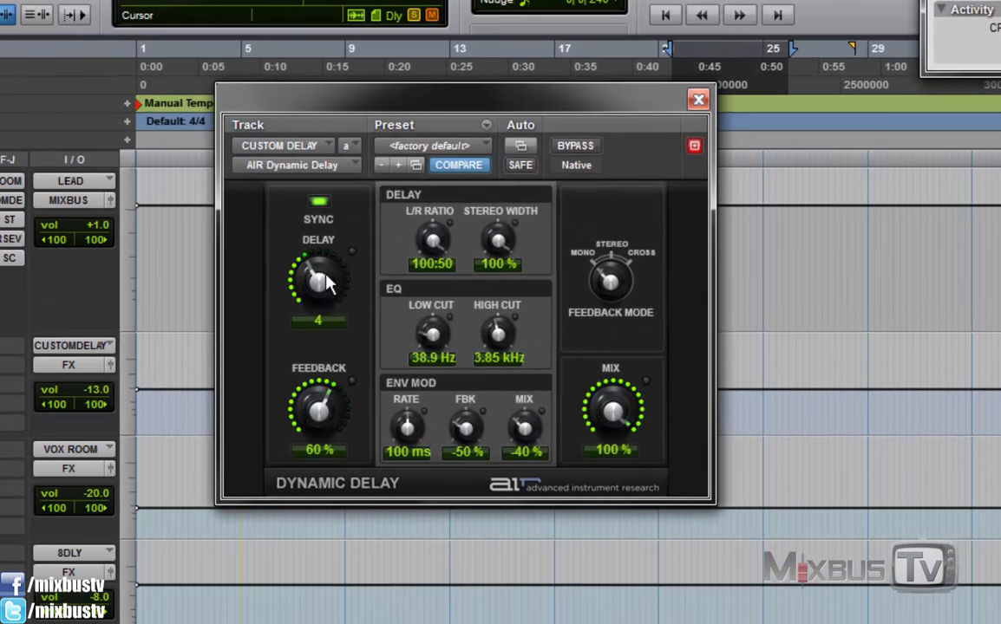
{"action": "mouse_move", "coordinate": [334, 432]}
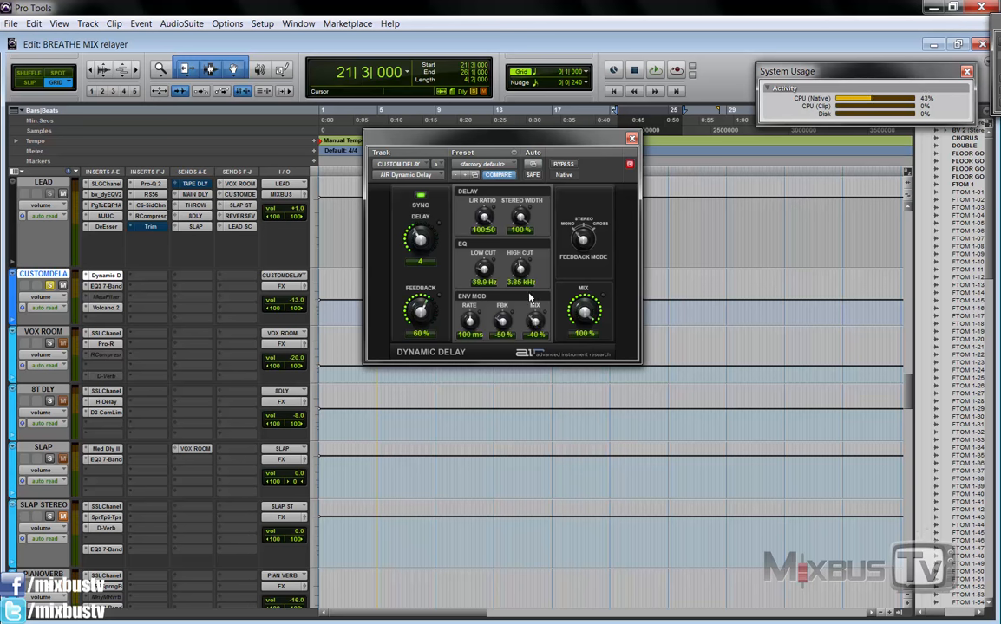
{"action": "mouse_move", "coordinate": [491, 310]}
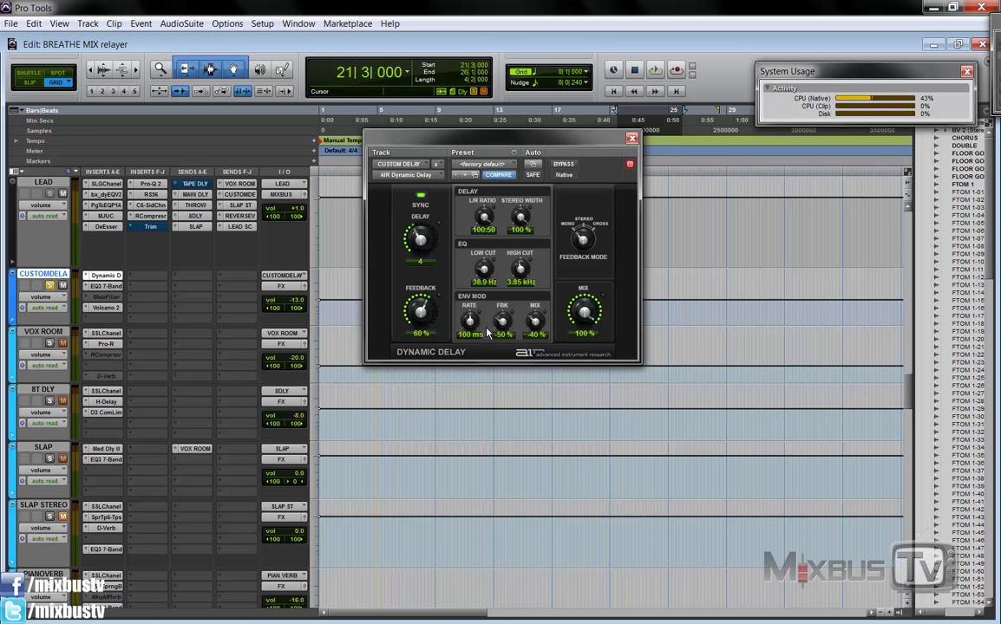
{"action": "mouse_move", "coordinate": [473, 265]}
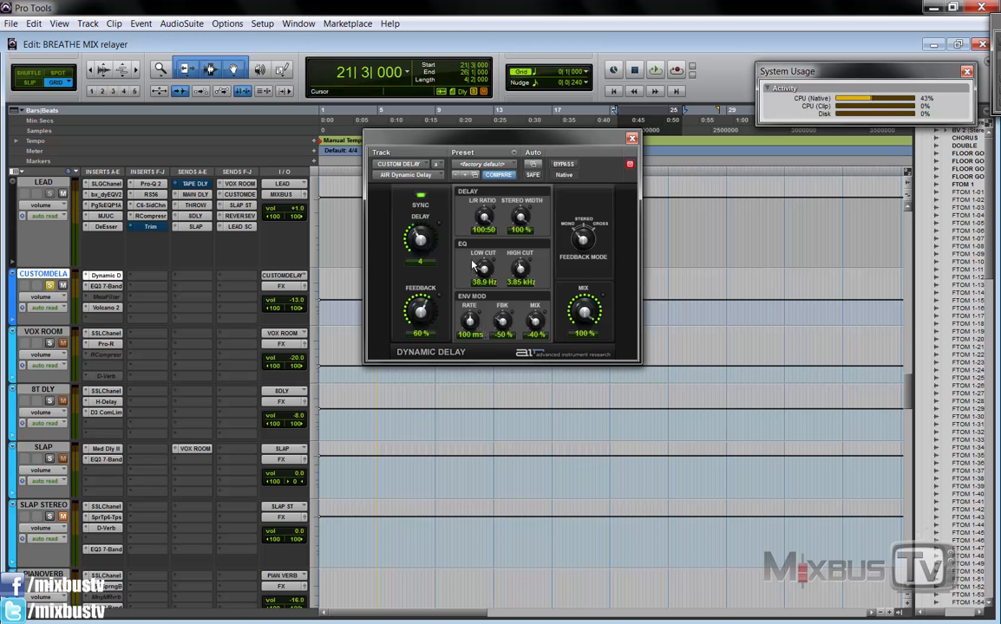
{"action": "mouse_move", "coordinate": [515, 273]}
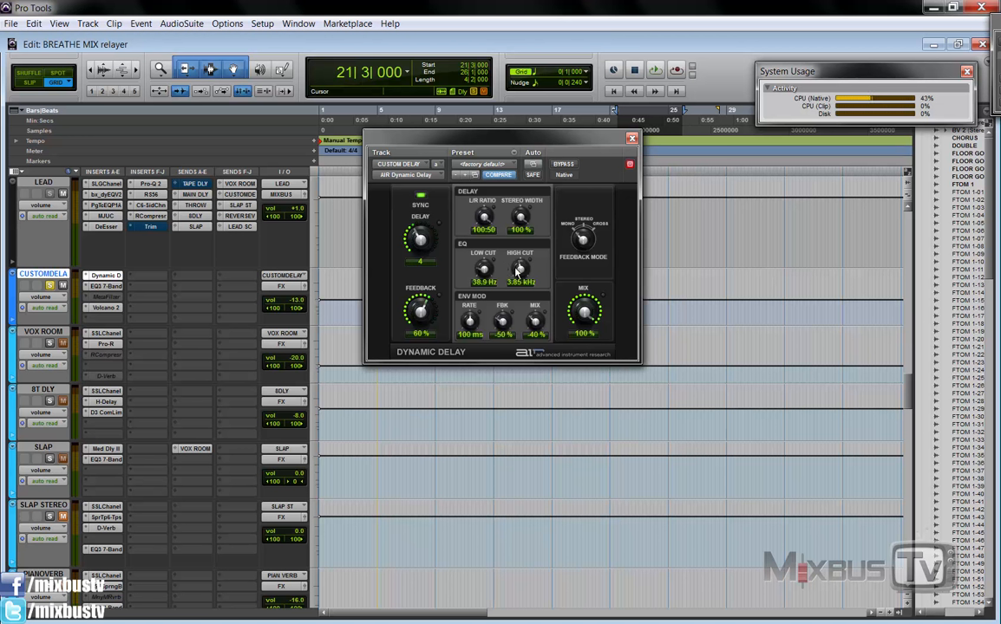
{"action": "mouse_move", "coordinate": [462, 221]}
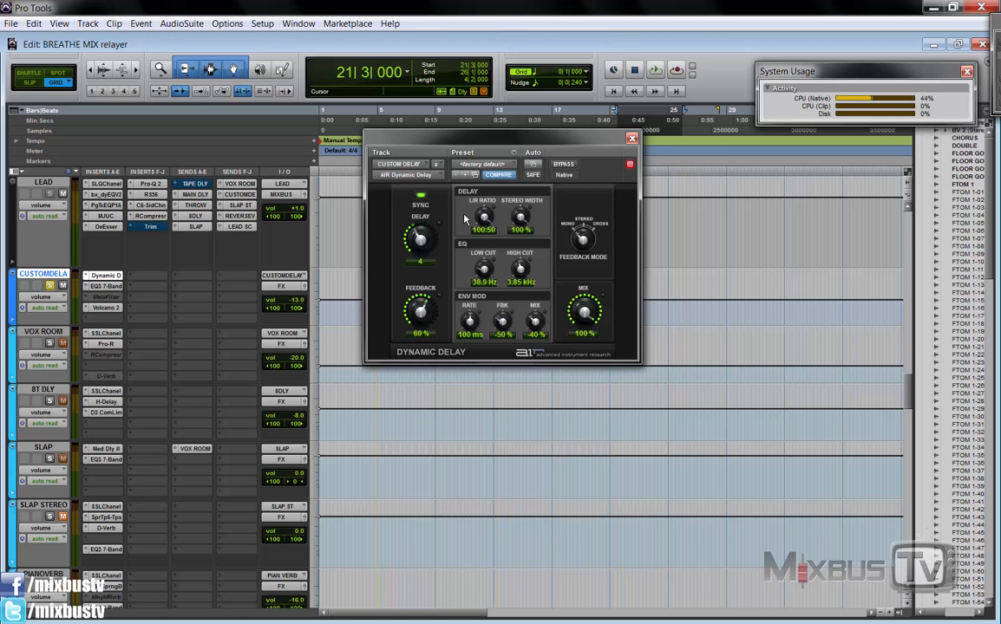
{"action": "mouse_move", "coordinate": [520, 218]}
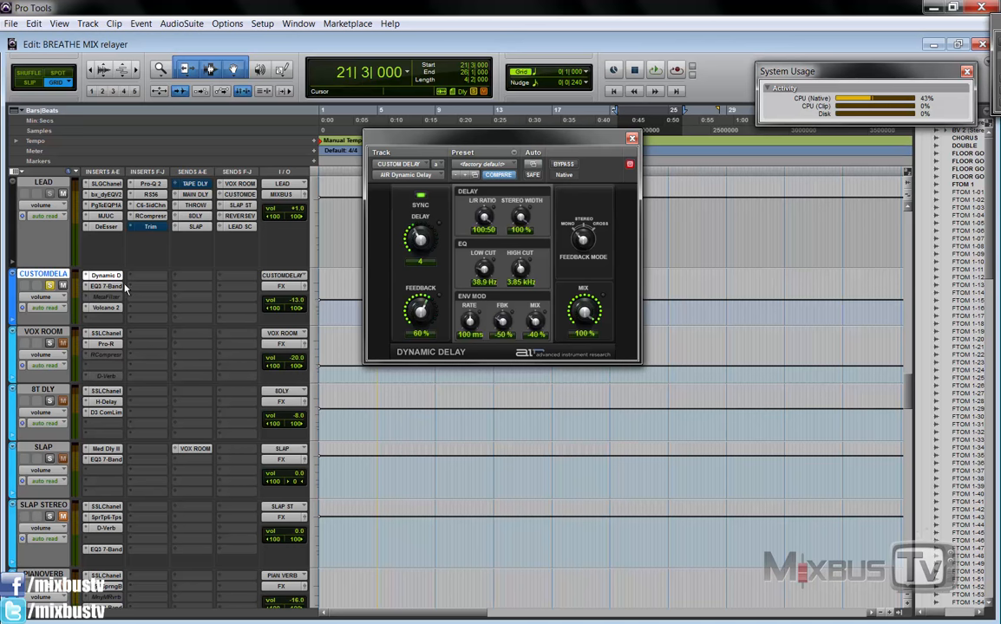
{"action": "mouse_move", "coordinate": [251, 287]}
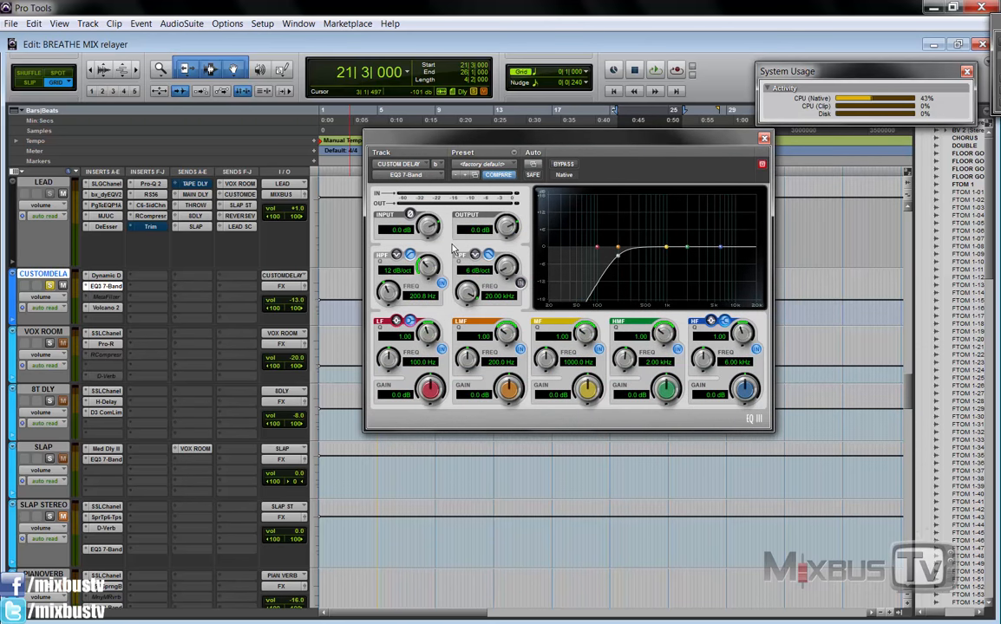
Open the FabFilter Volcano 2 insert on the CUSTOM DELAY return
{"action": "left_click", "coordinate": [763, 138]}
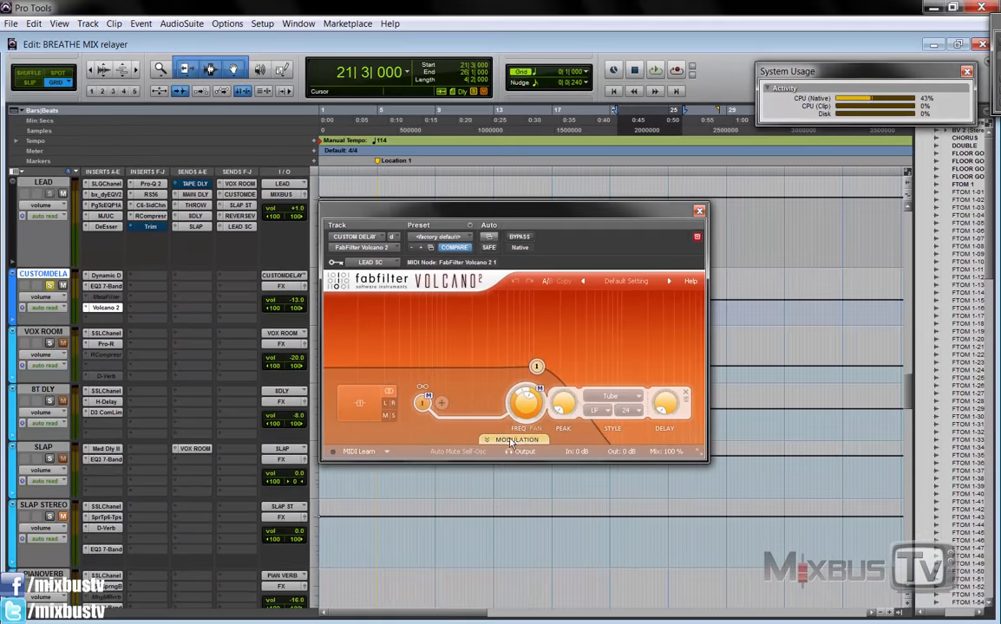
Show Volcano 2's filter modulation settings, reopen the plugin and move its window lower
{"action": "left_click", "coordinate": [515, 440]}
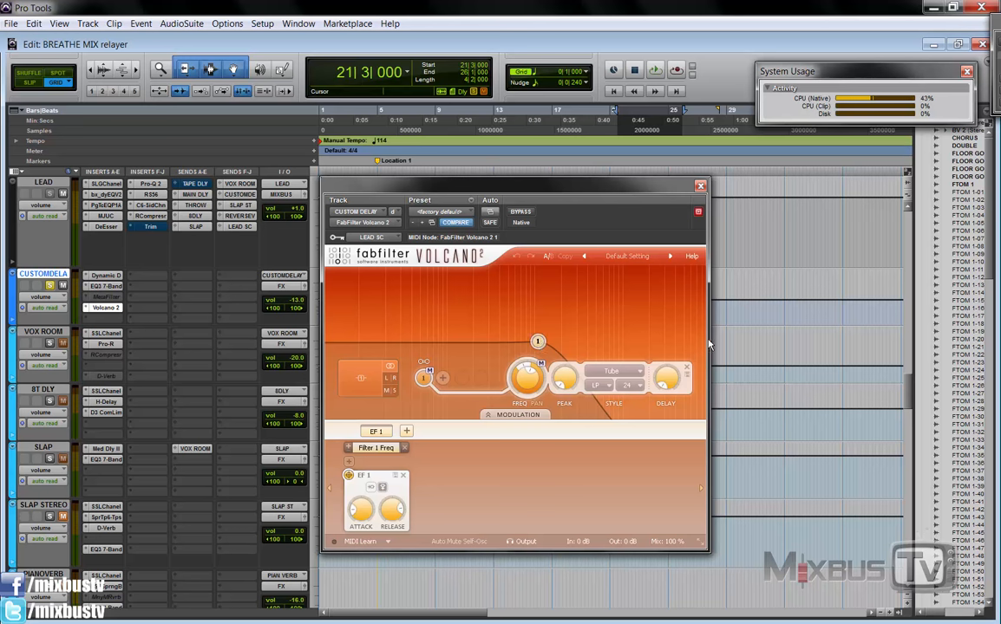
{"action": "mouse_move", "coordinate": [635, 344]}
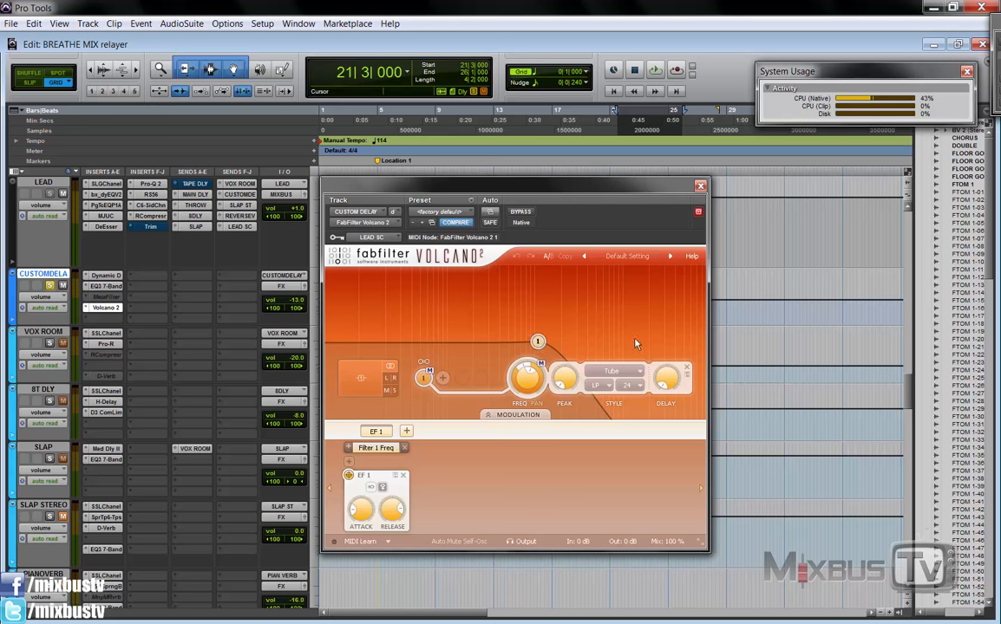
{"action": "mouse_move", "coordinate": [565, 344]}
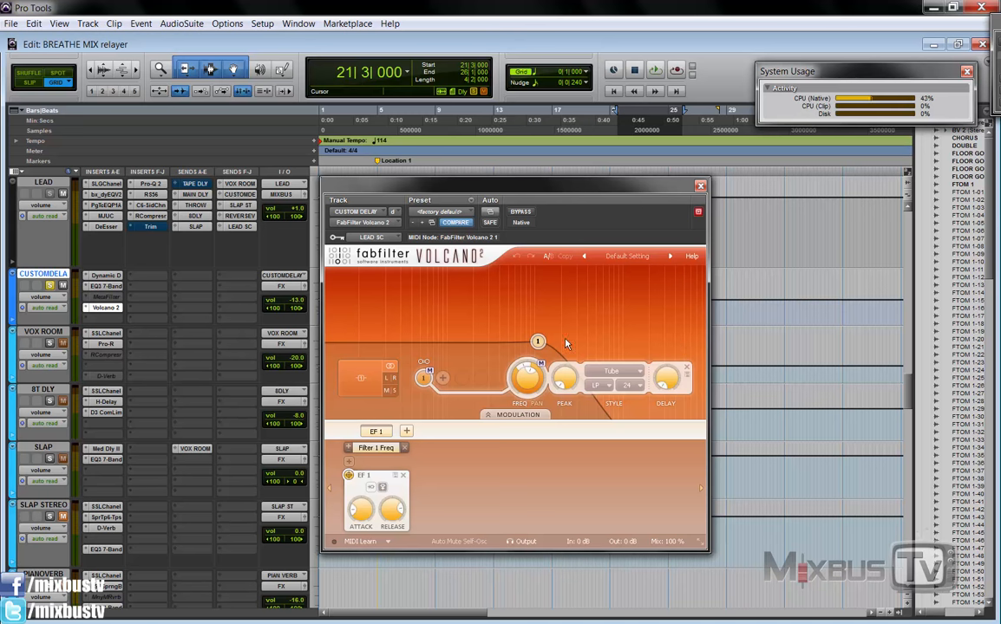
{"action": "mouse_move", "coordinate": [571, 348]}
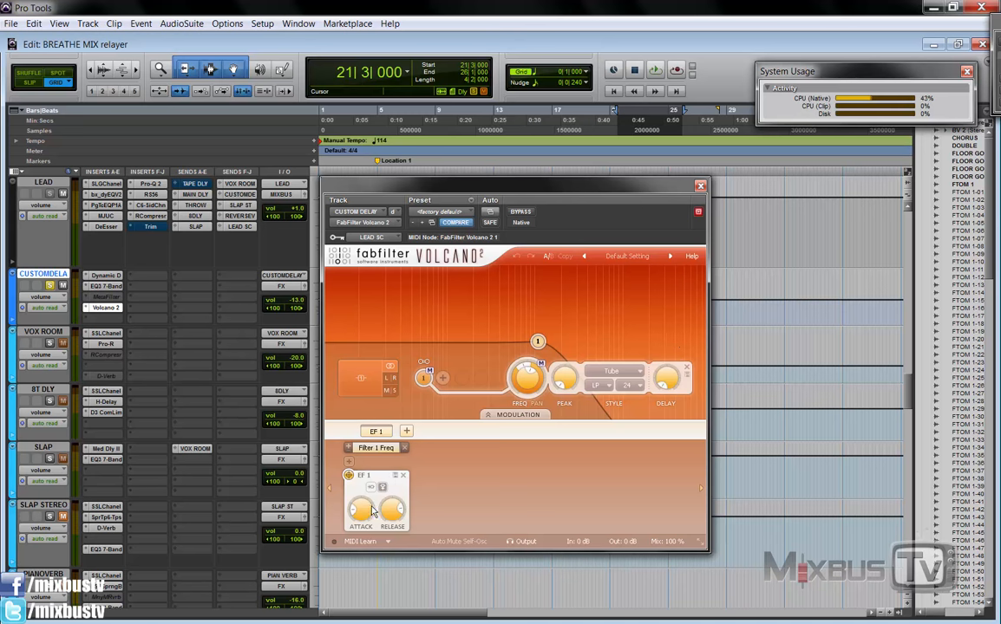
{"action": "left_click_drag", "start_coordinate": [362, 509], "coordinate": [362, 501]}
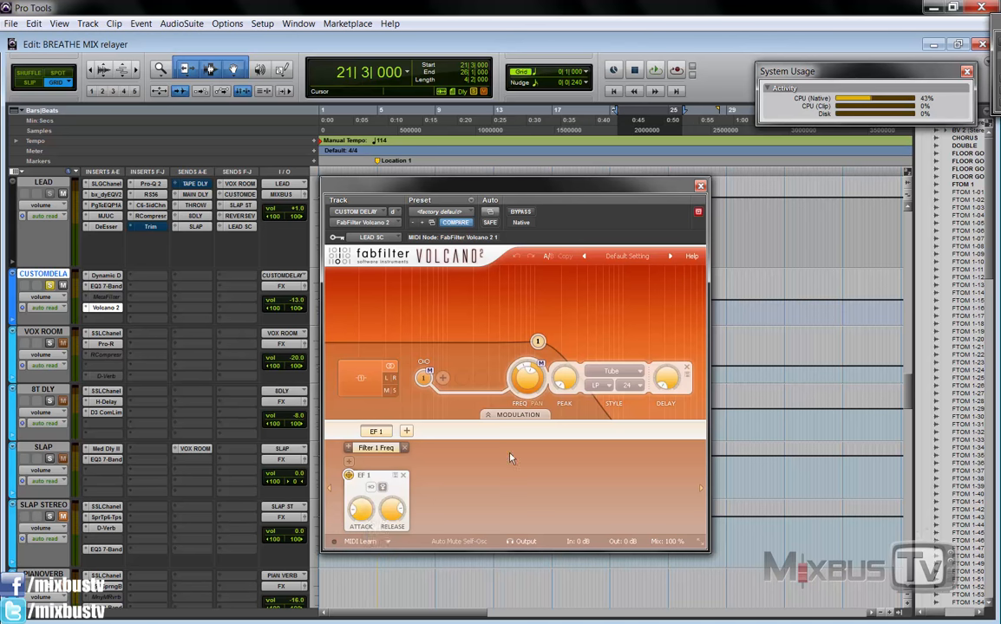
{"action": "mouse_move", "coordinate": [279, 256]}
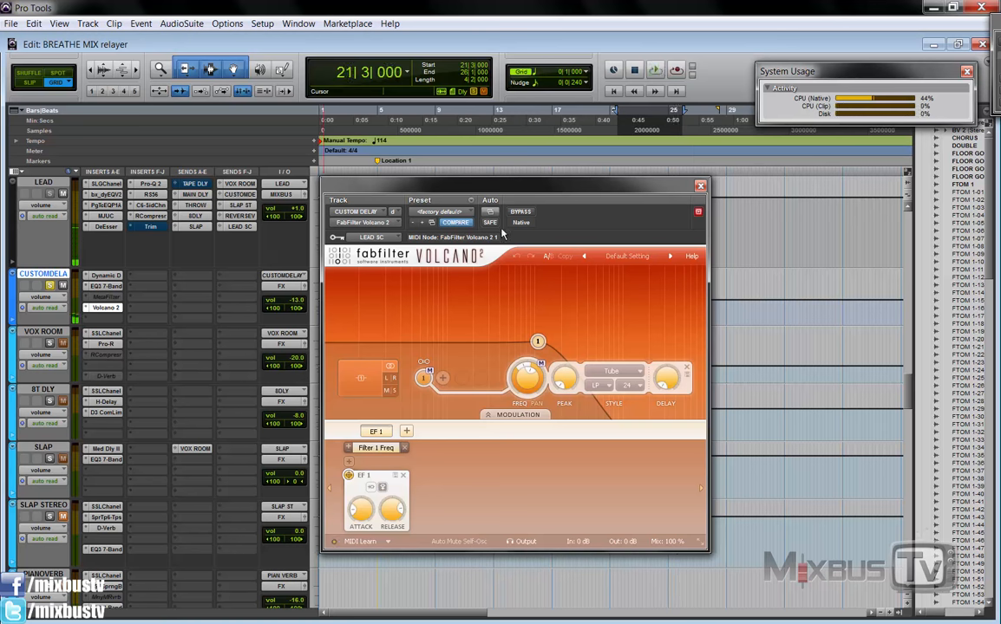
{"action": "left_click", "coordinate": [699, 184]}
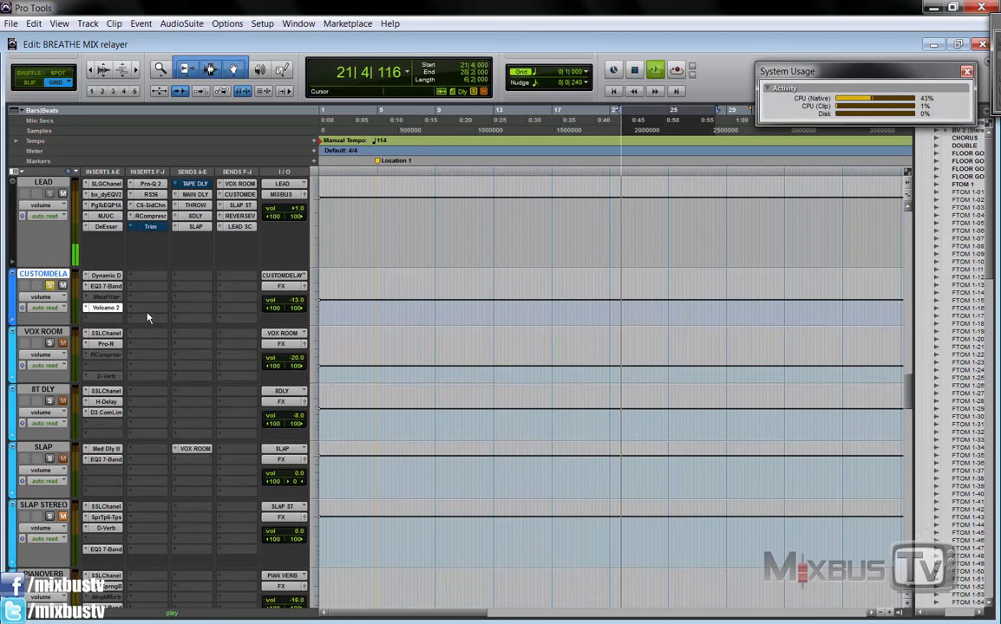
{"action": "left_click", "coordinate": [105, 307]}
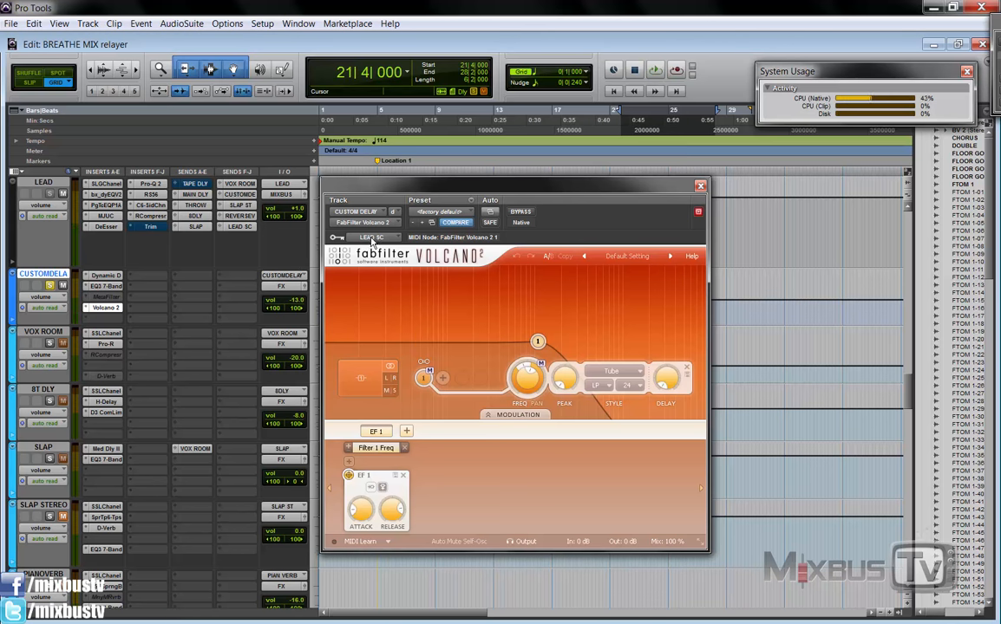
{"action": "mouse_move", "coordinate": [407, 313]}
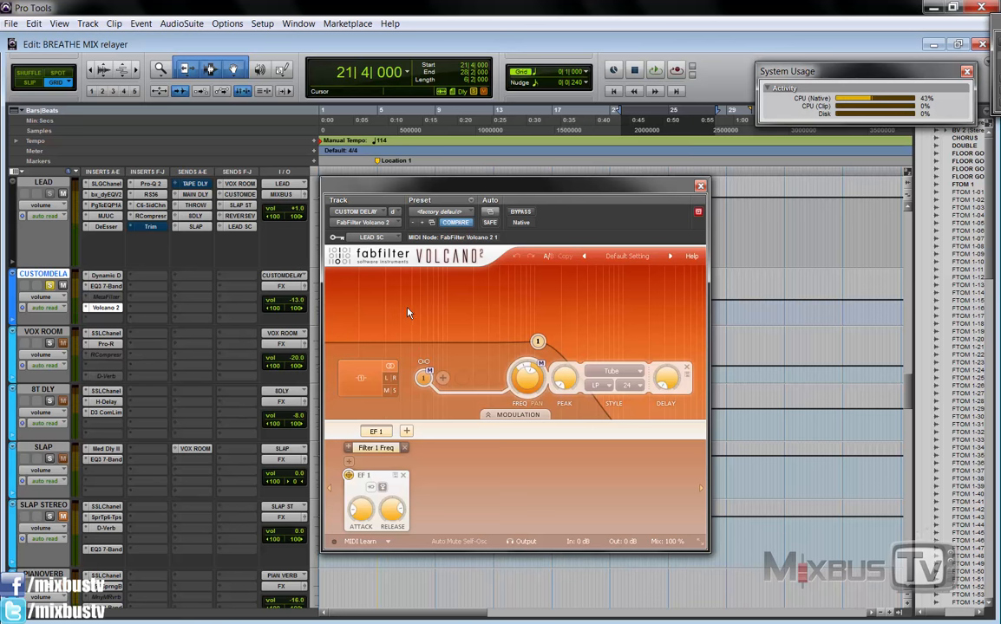
{"action": "mouse_move", "coordinate": [432, 345]}
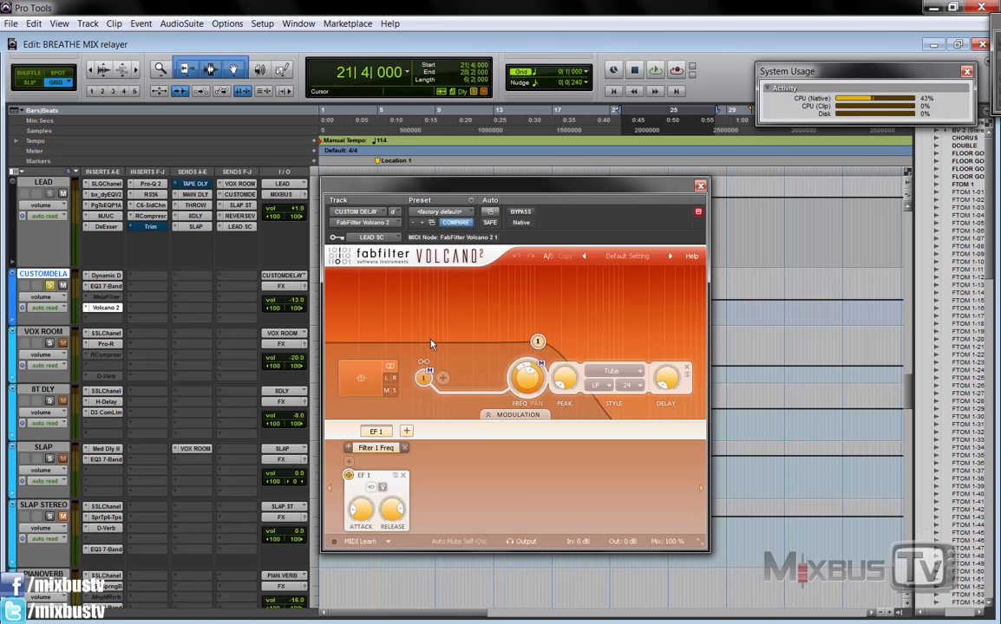
{"action": "mouse_move", "coordinate": [527, 353]}
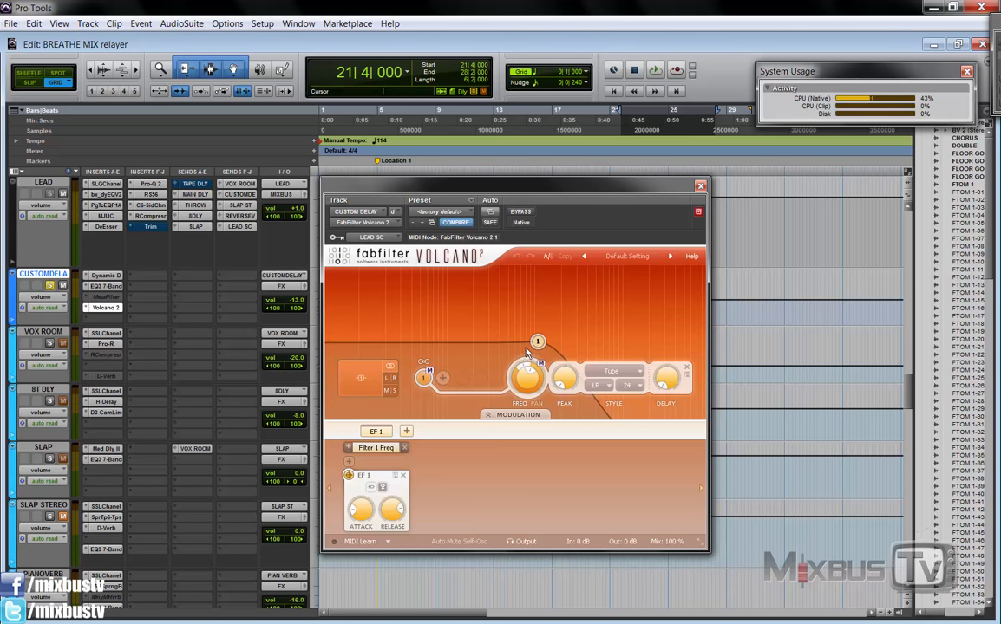
{"action": "left_click_drag", "start_coordinate": [537, 340], "coordinate": [487, 313]}
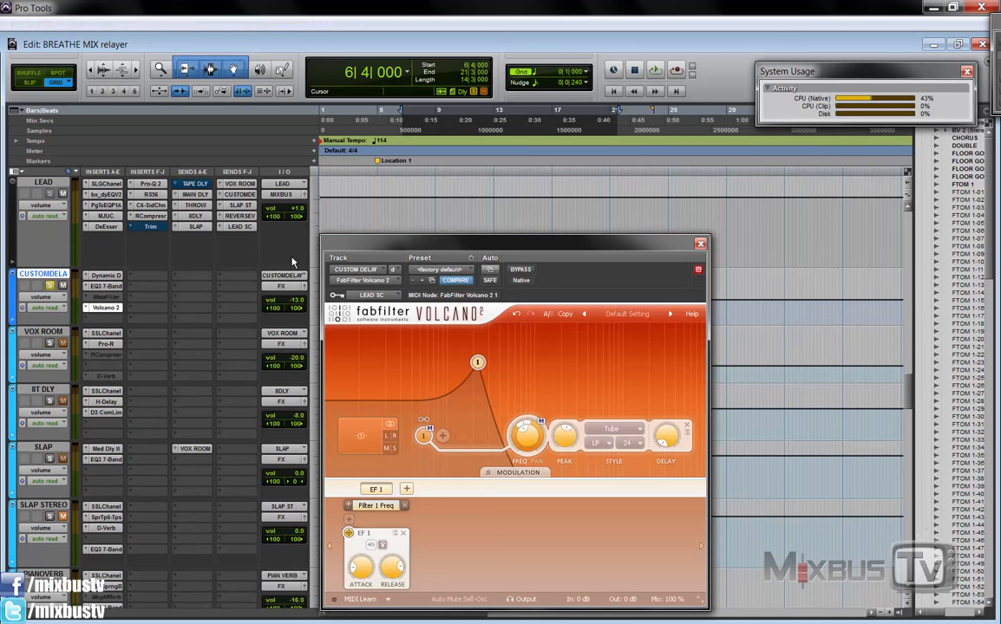
{"action": "left_click_drag", "start_coordinate": [478, 362], "coordinate": [486, 371]}
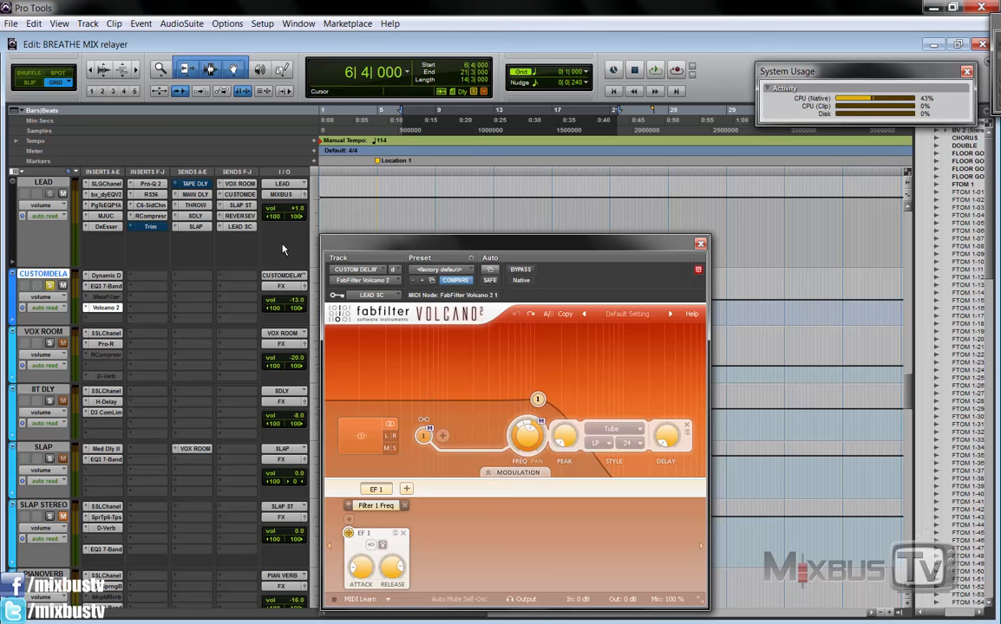
{"action": "mouse_move", "coordinate": [286, 263]}
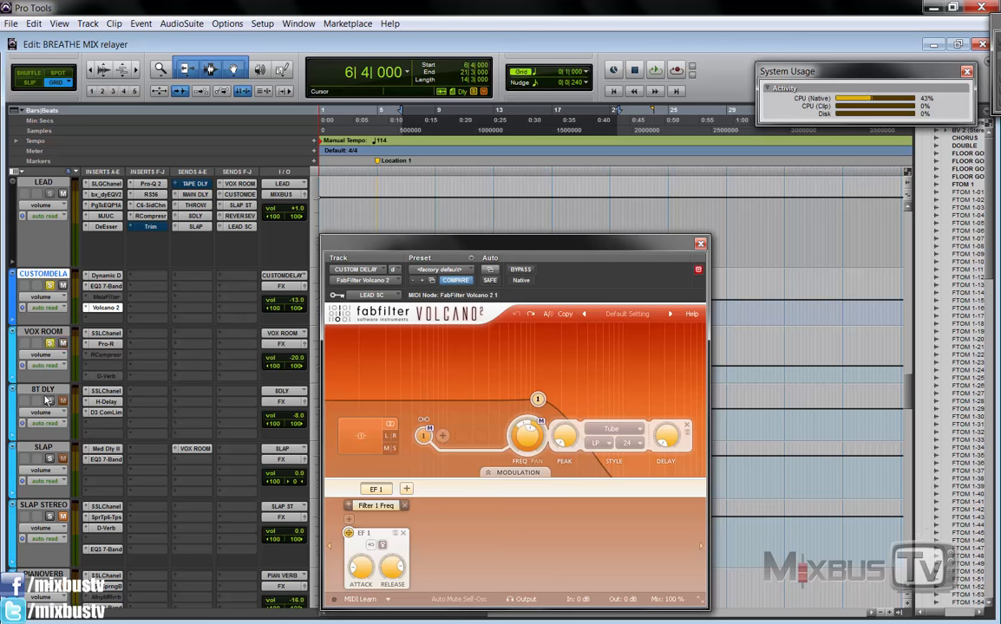
{"action": "mouse_move", "coordinate": [242, 294]}
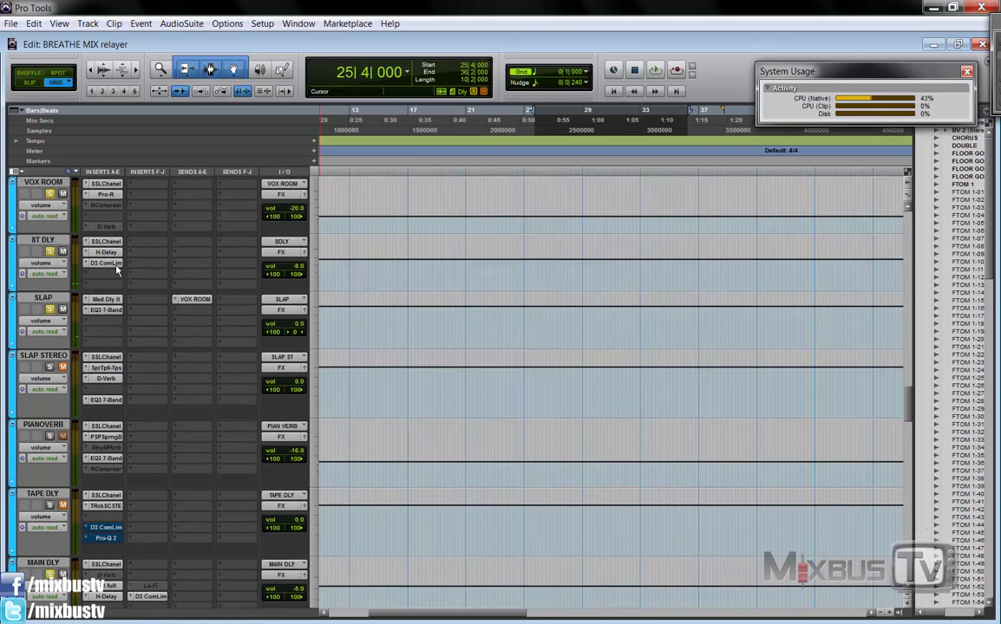
Reopen the D3 Compressor/Limiter on the 8T DLY return
{"action": "left_click", "coordinate": [104, 263]}
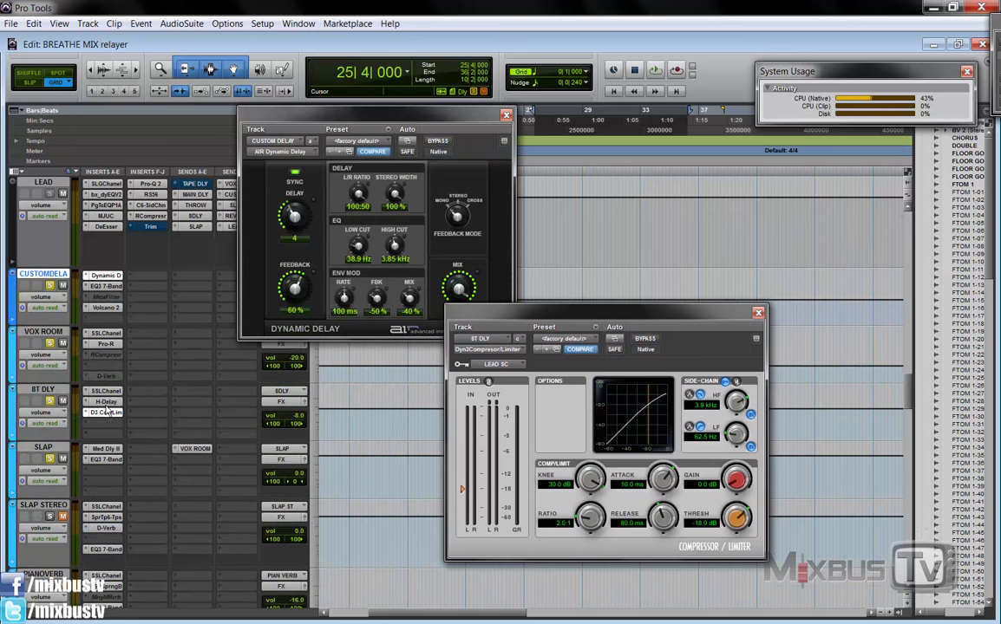
{"action": "mouse_move", "coordinate": [247, 264]}
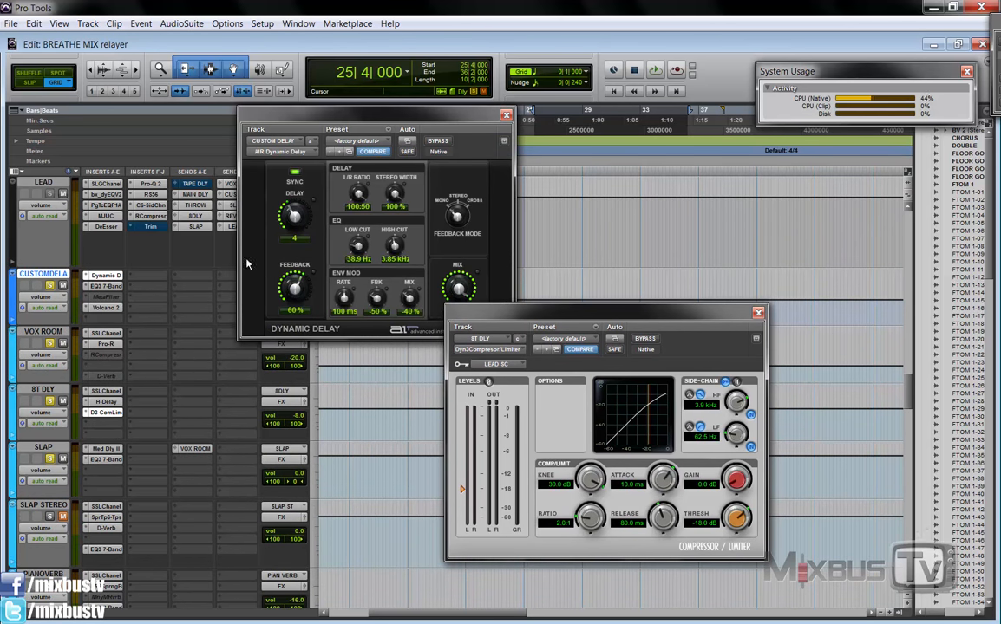
{"action": "mouse_move", "coordinate": [224, 262]}
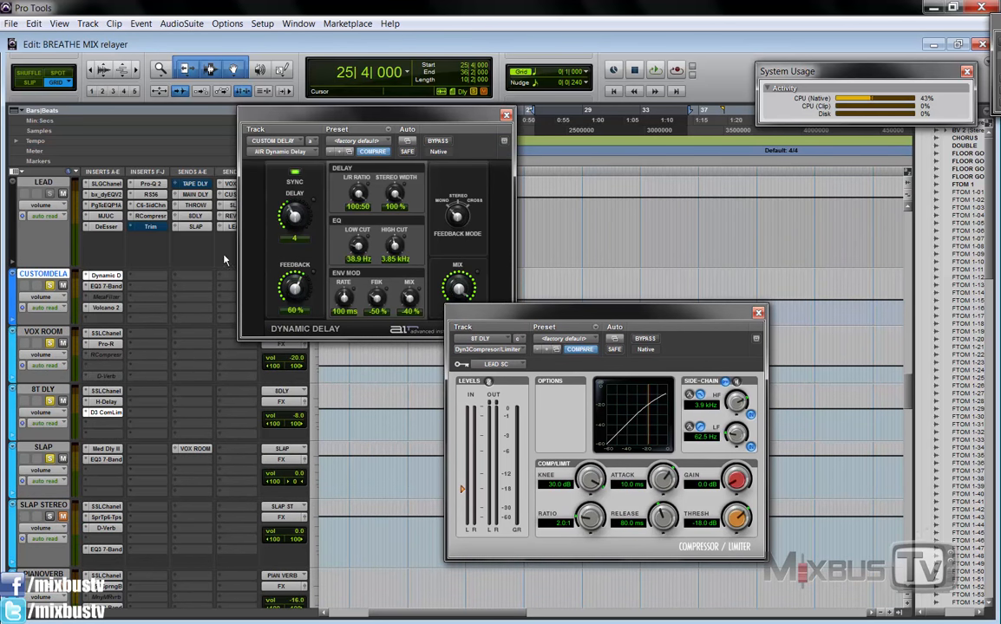
{"action": "mouse_move", "coordinate": [229, 335]}
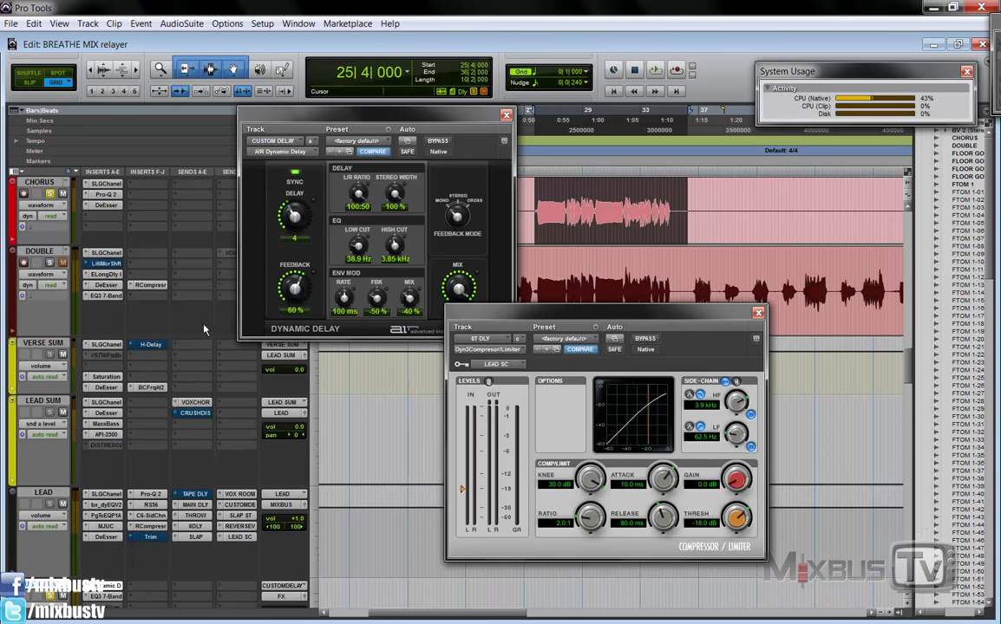
{"action": "mouse_move", "coordinate": [206, 327]}
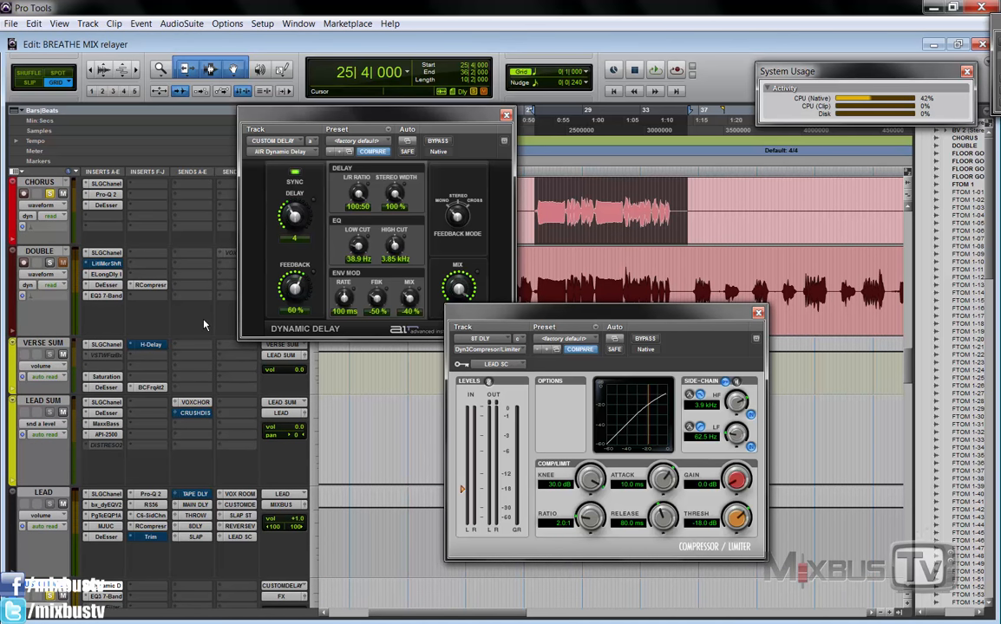
{"action": "mouse_move", "coordinate": [568, 417]}
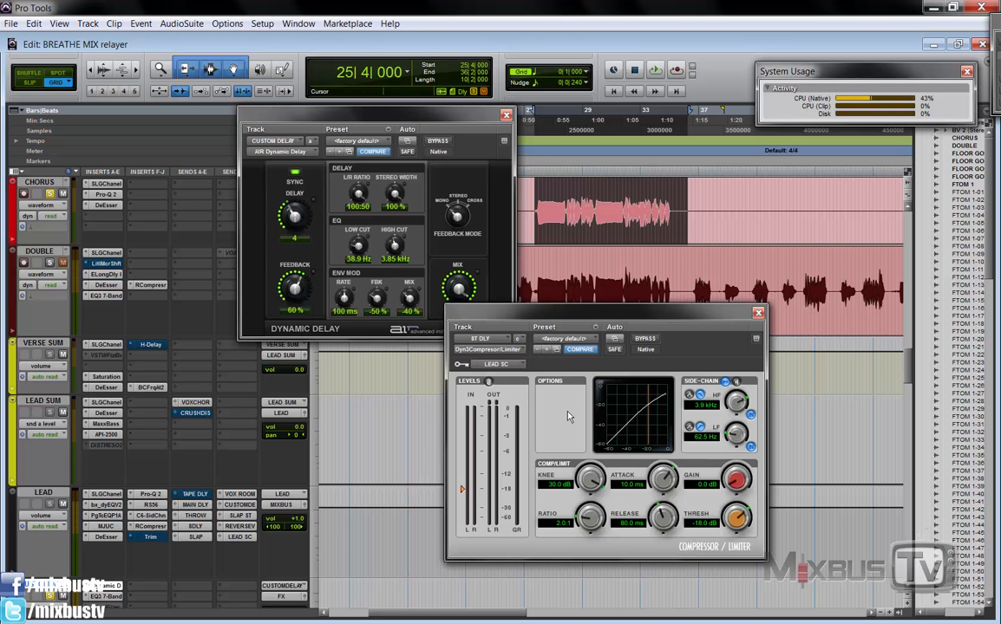
{"action": "mouse_move", "coordinate": [371, 324]}
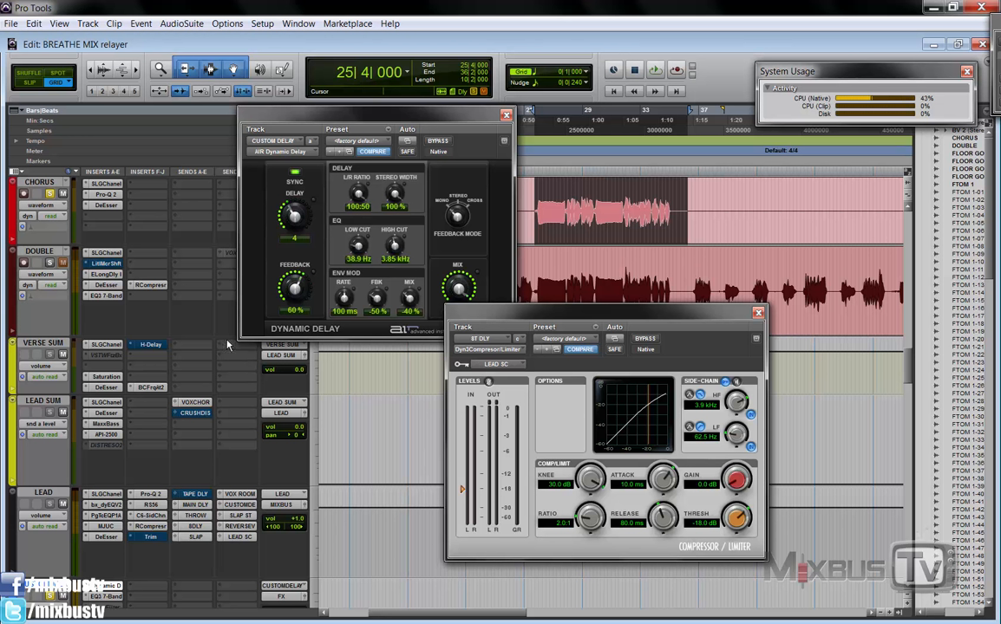
{"action": "mouse_move", "coordinate": [213, 324]}
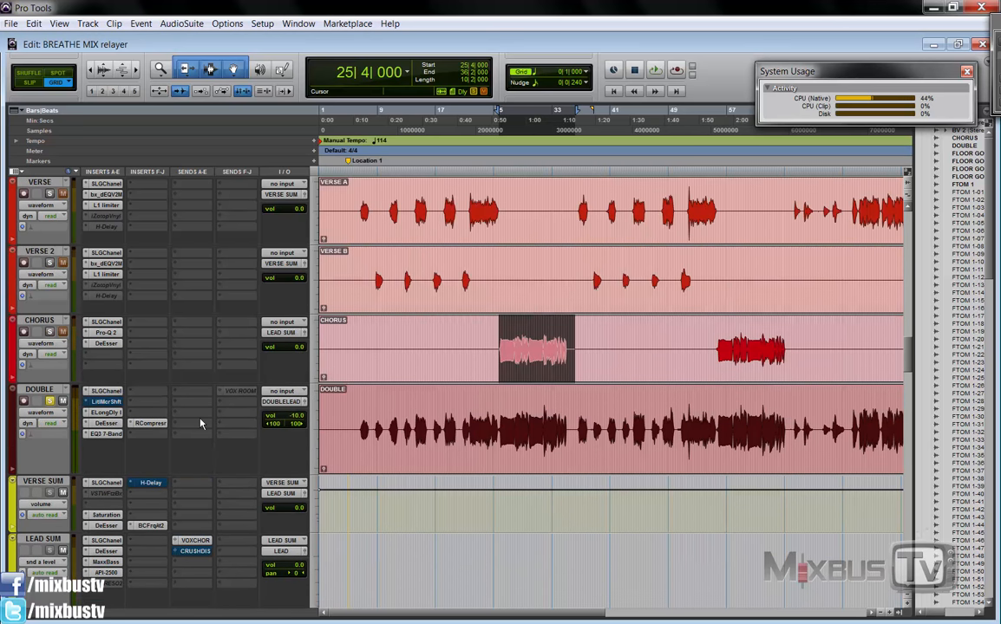
Scroll the Edit window to the VERSE 2, CHORUS and DOUBLE vocal tracks
{"action": "scroll", "scroll_direction": "down", "scroll_amount": 3}
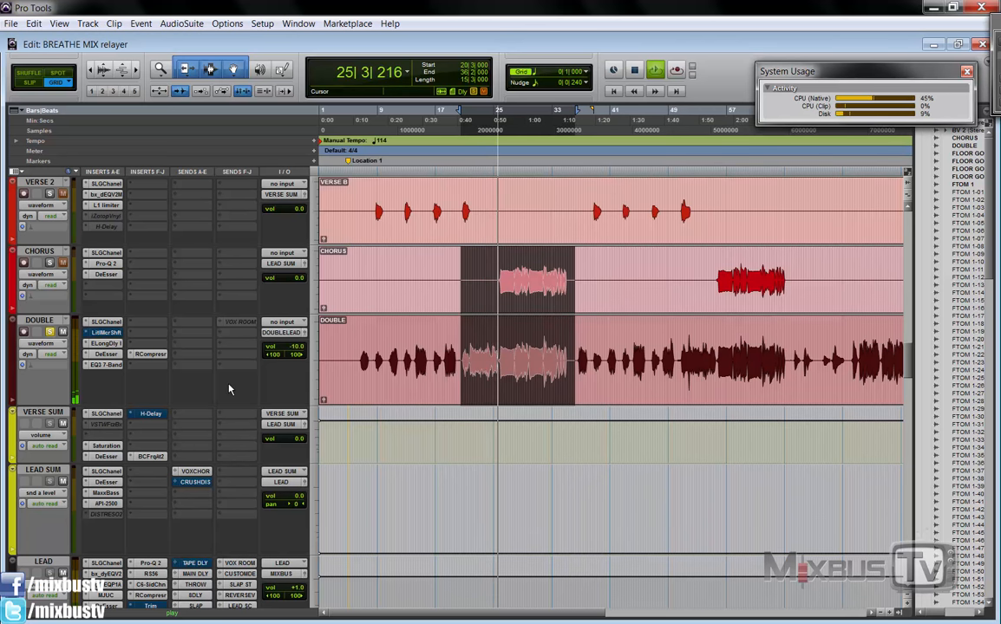
{"action": "left_click", "coordinate": [104, 321]}
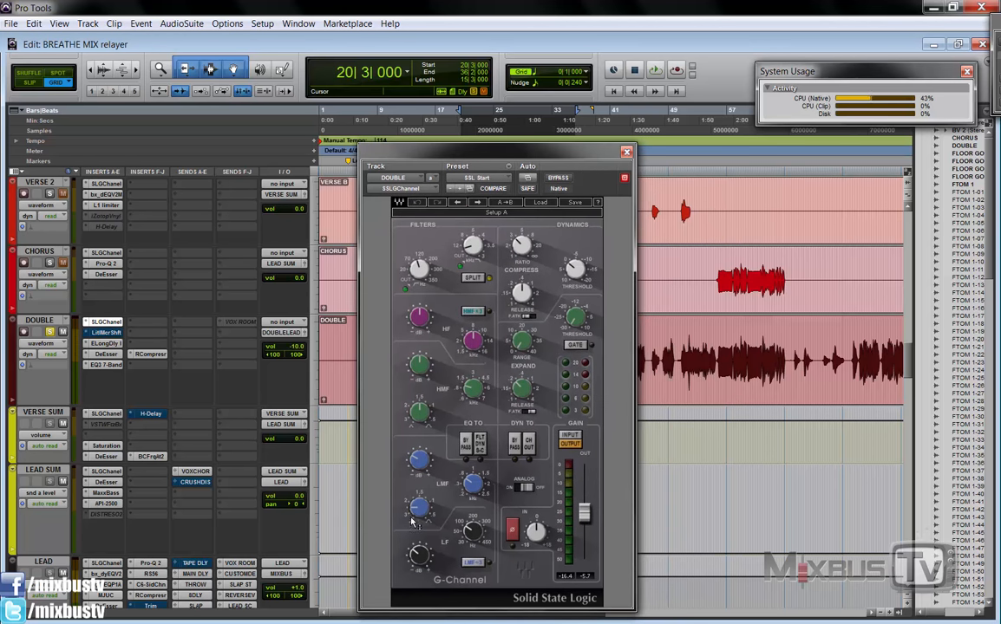
{"action": "mouse_move", "coordinate": [639, 227]}
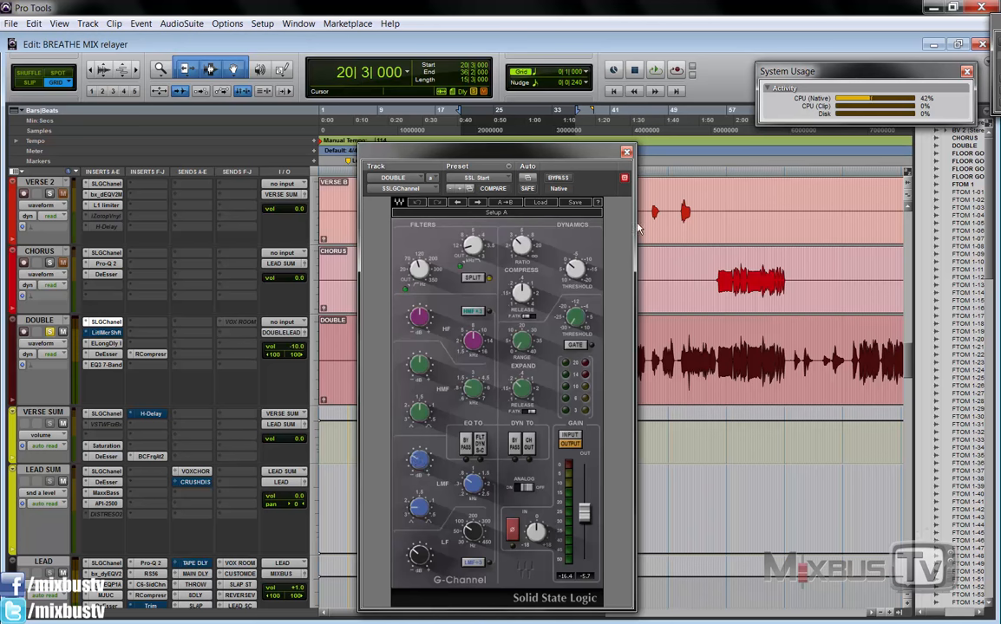
{"action": "left_click", "coordinate": [626, 151]}
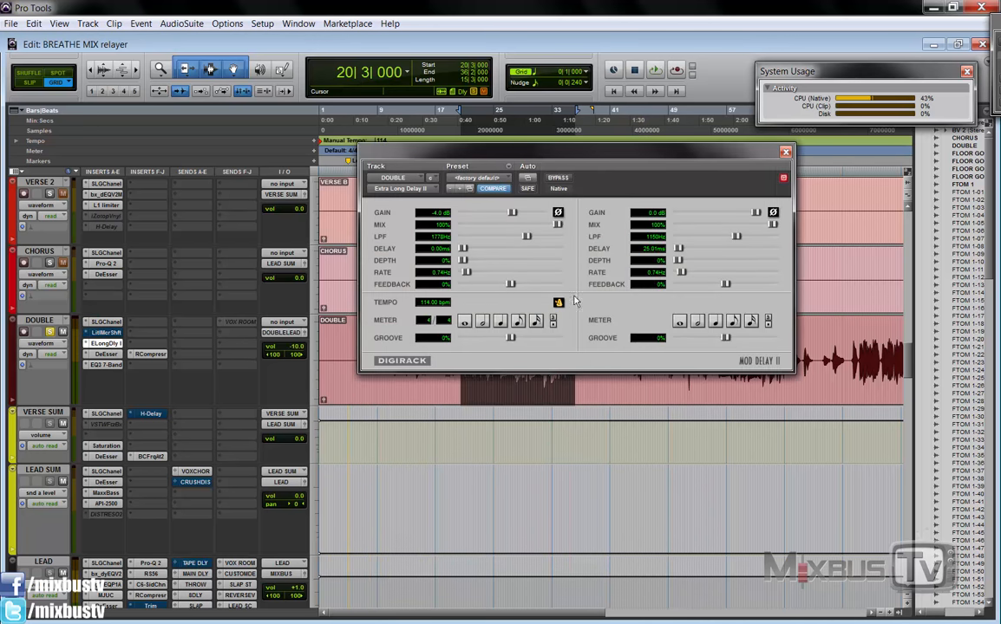
{"action": "mouse_move", "coordinate": [597, 306]}
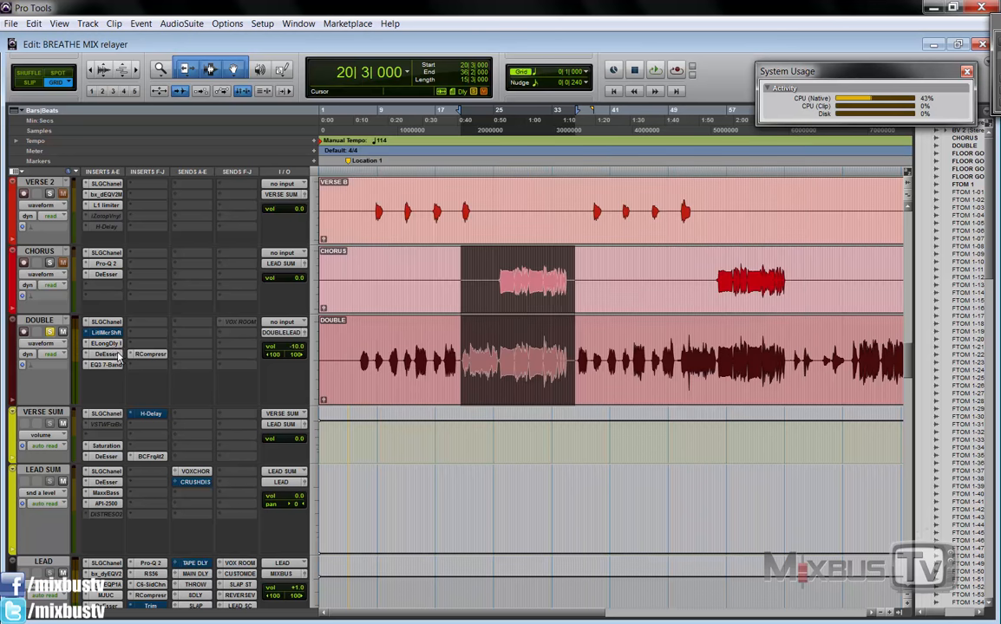
Open the DOUBLE track's DeEsser, then its EQ3 7-Band insert
{"action": "left_click", "coordinate": [105, 353]}
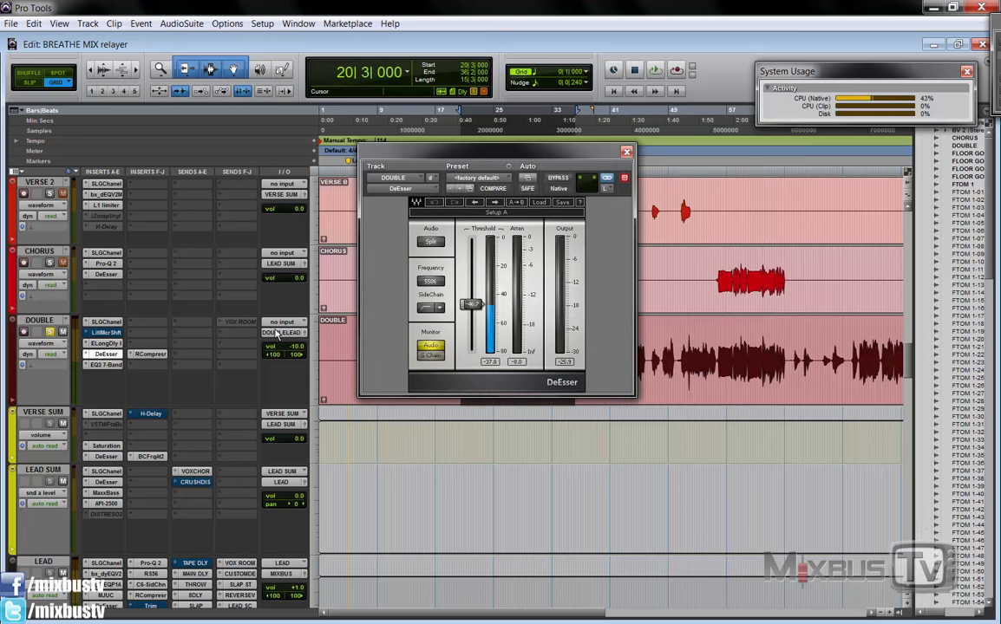
{"action": "left_click", "coordinate": [655, 70]}
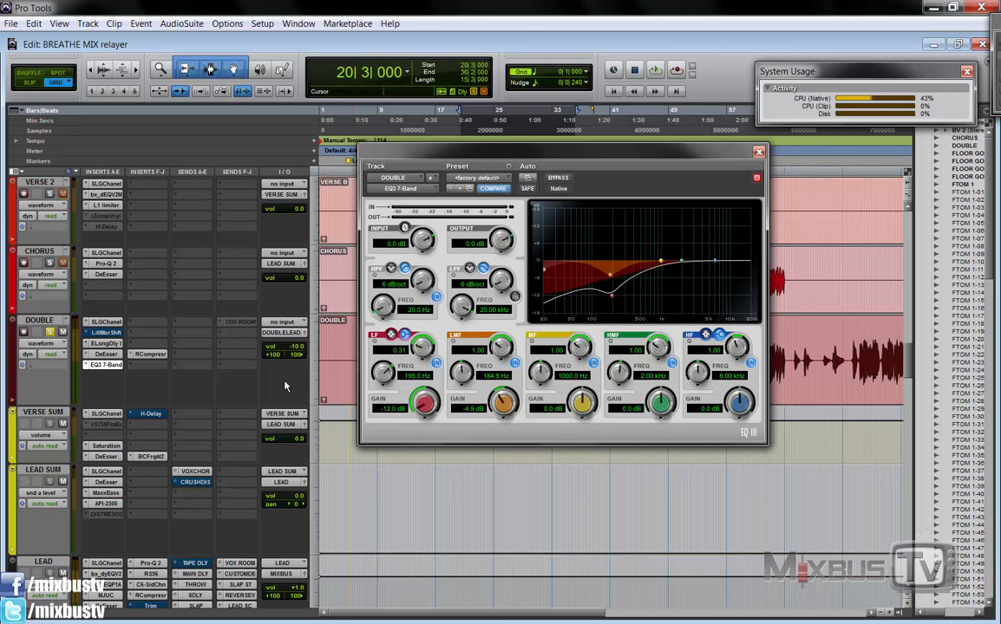
Open the RCompressor in the DOUBLE track's Inserts F-J column
{"action": "left_click", "coordinate": [758, 152]}
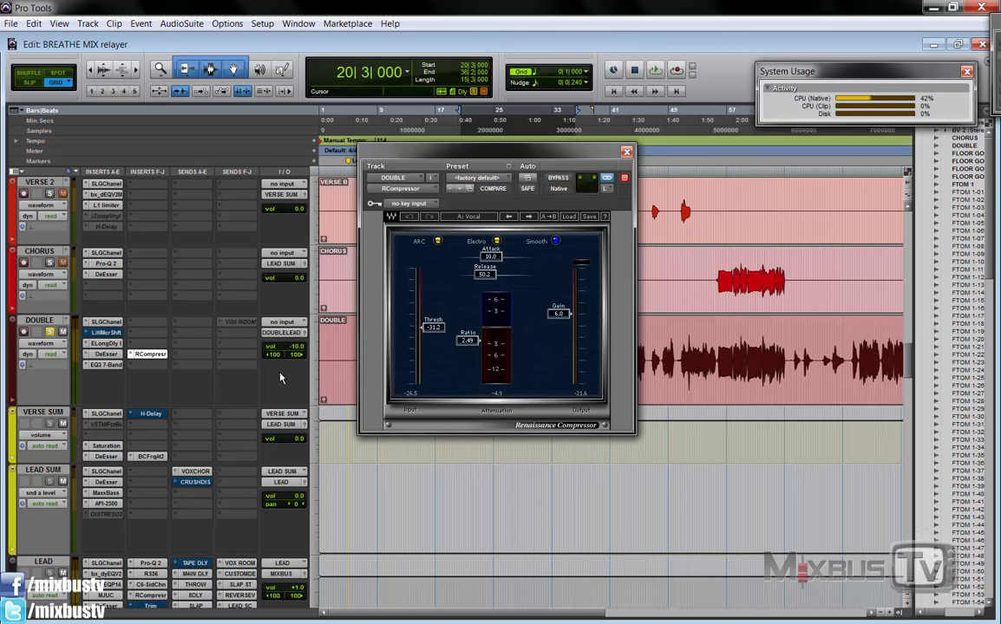
{"action": "mouse_move", "coordinate": [270, 378]}
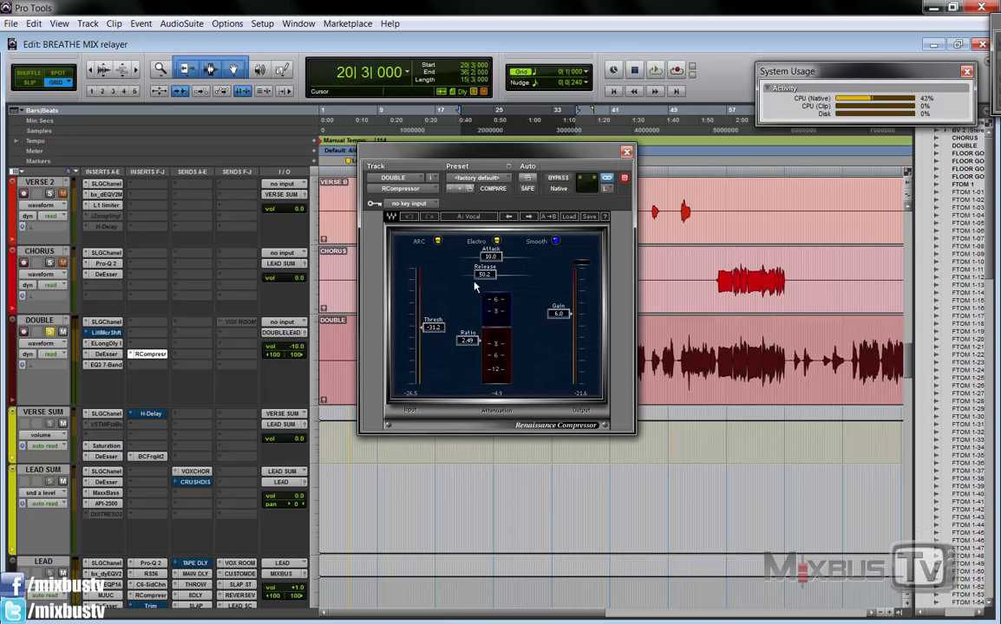
{"action": "mouse_move", "coordinate": [538, 293]}
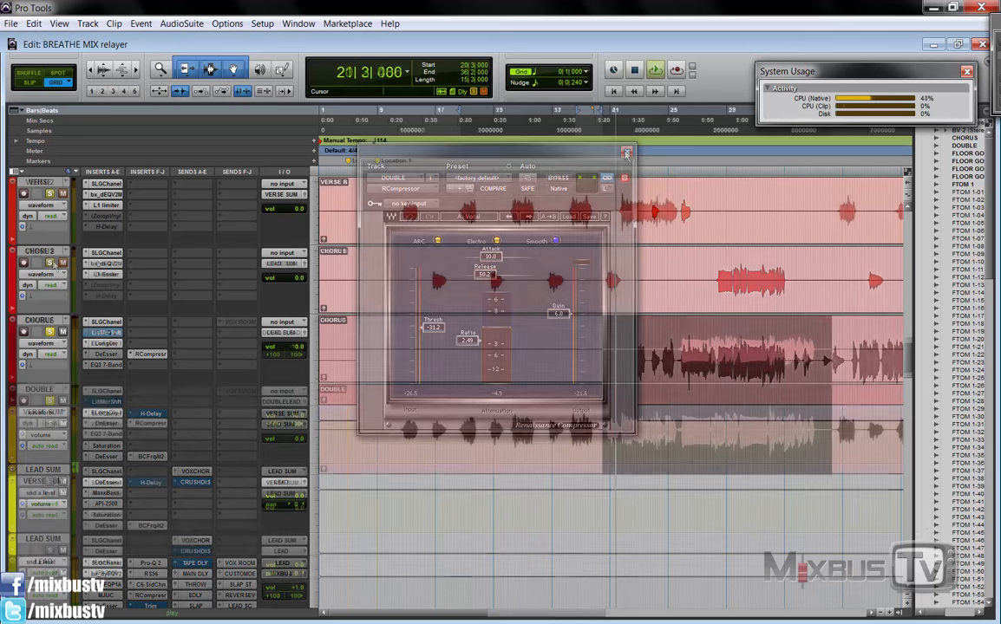
Close the RCompressor window and scroll down to the LEAD, CUSTOM DELAY, VOX ROOM and SLAP tracks
{"action": "left_click", "coordinate": [626, 152]}
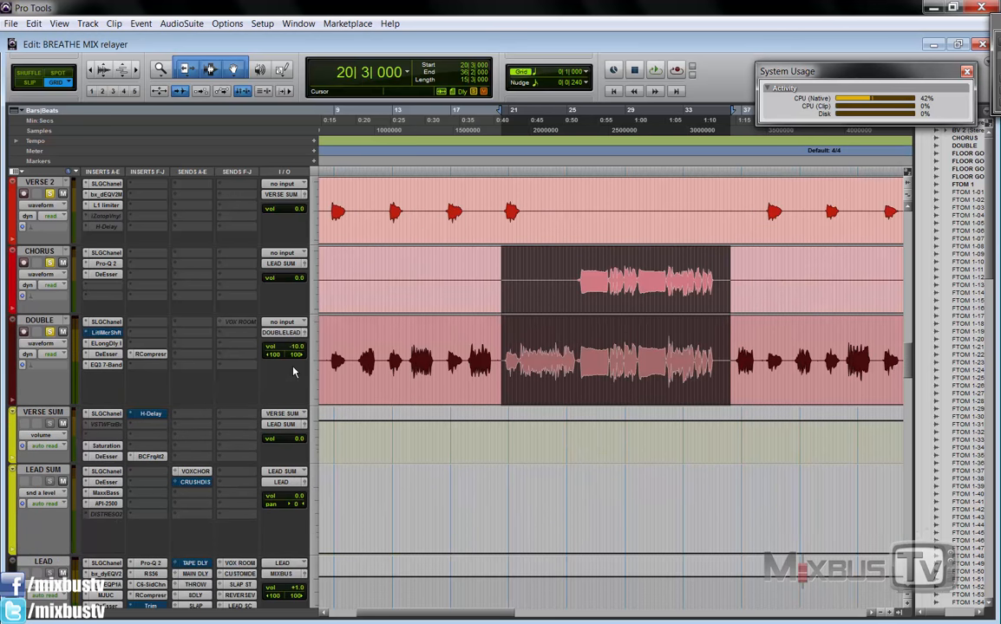
{"action": "scroll", "scroll_direction": "down", "scroll_amount": 3}
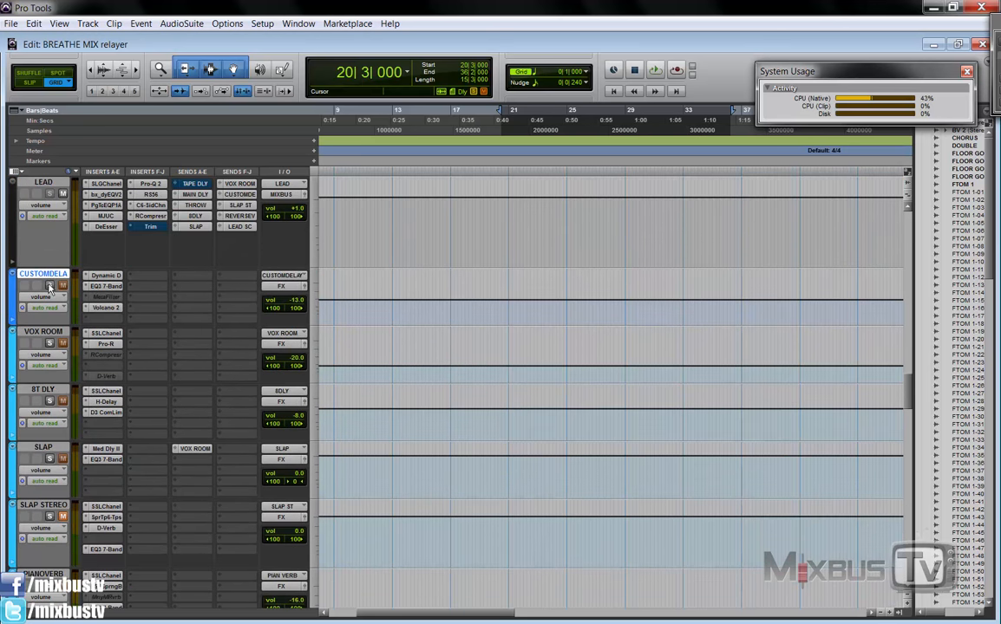